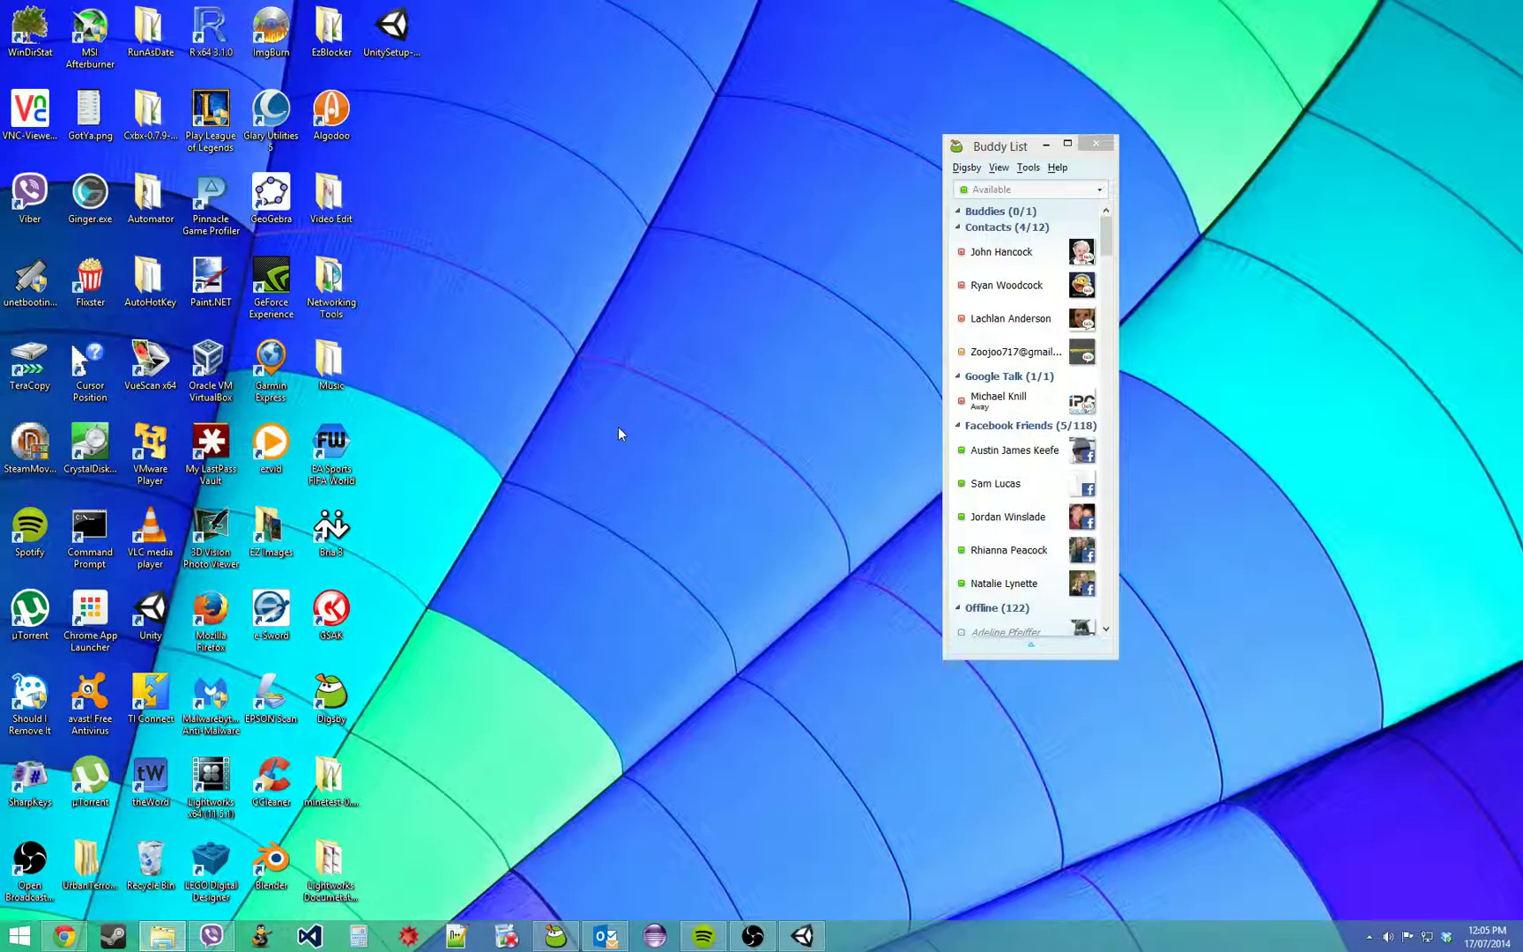
mouse_move(778, 384)
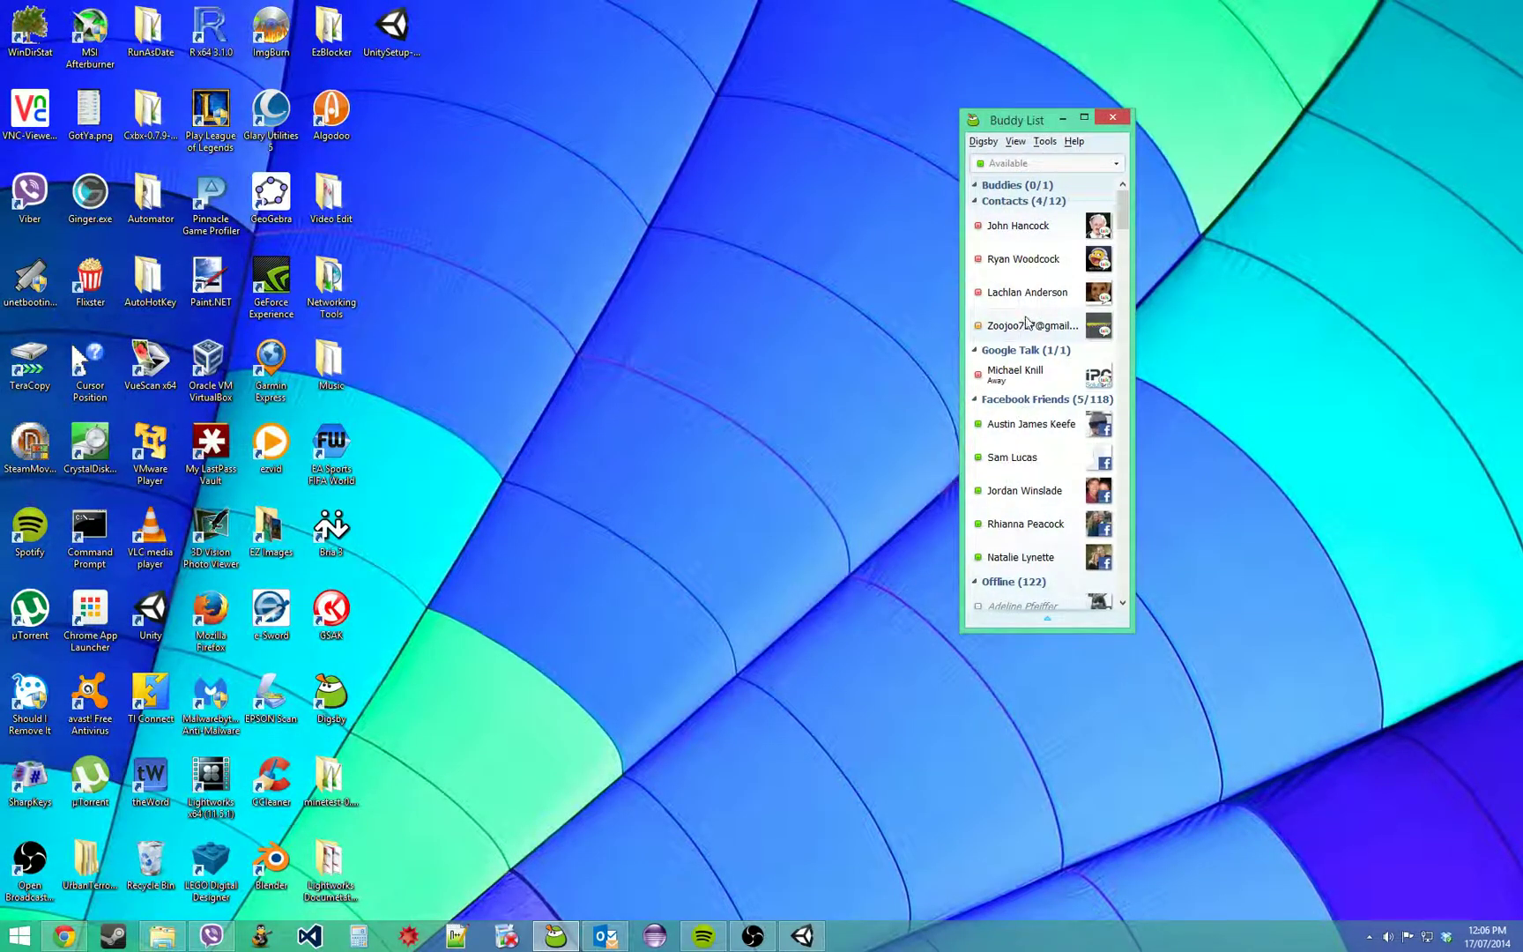
double_click(1029, 326)
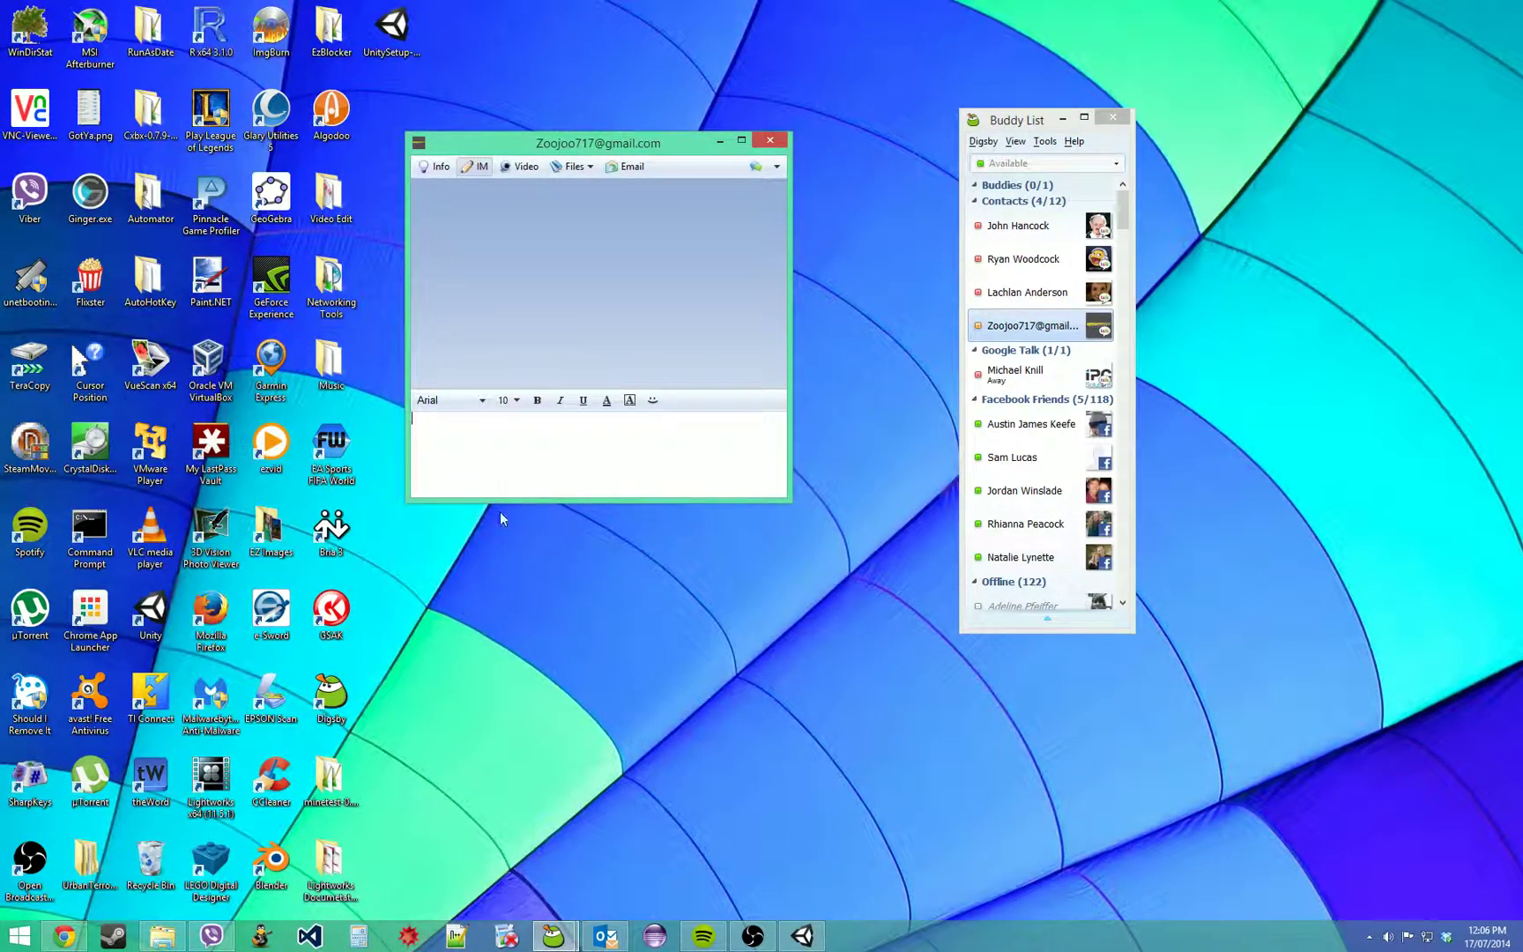
mouse_move(1043, 148)
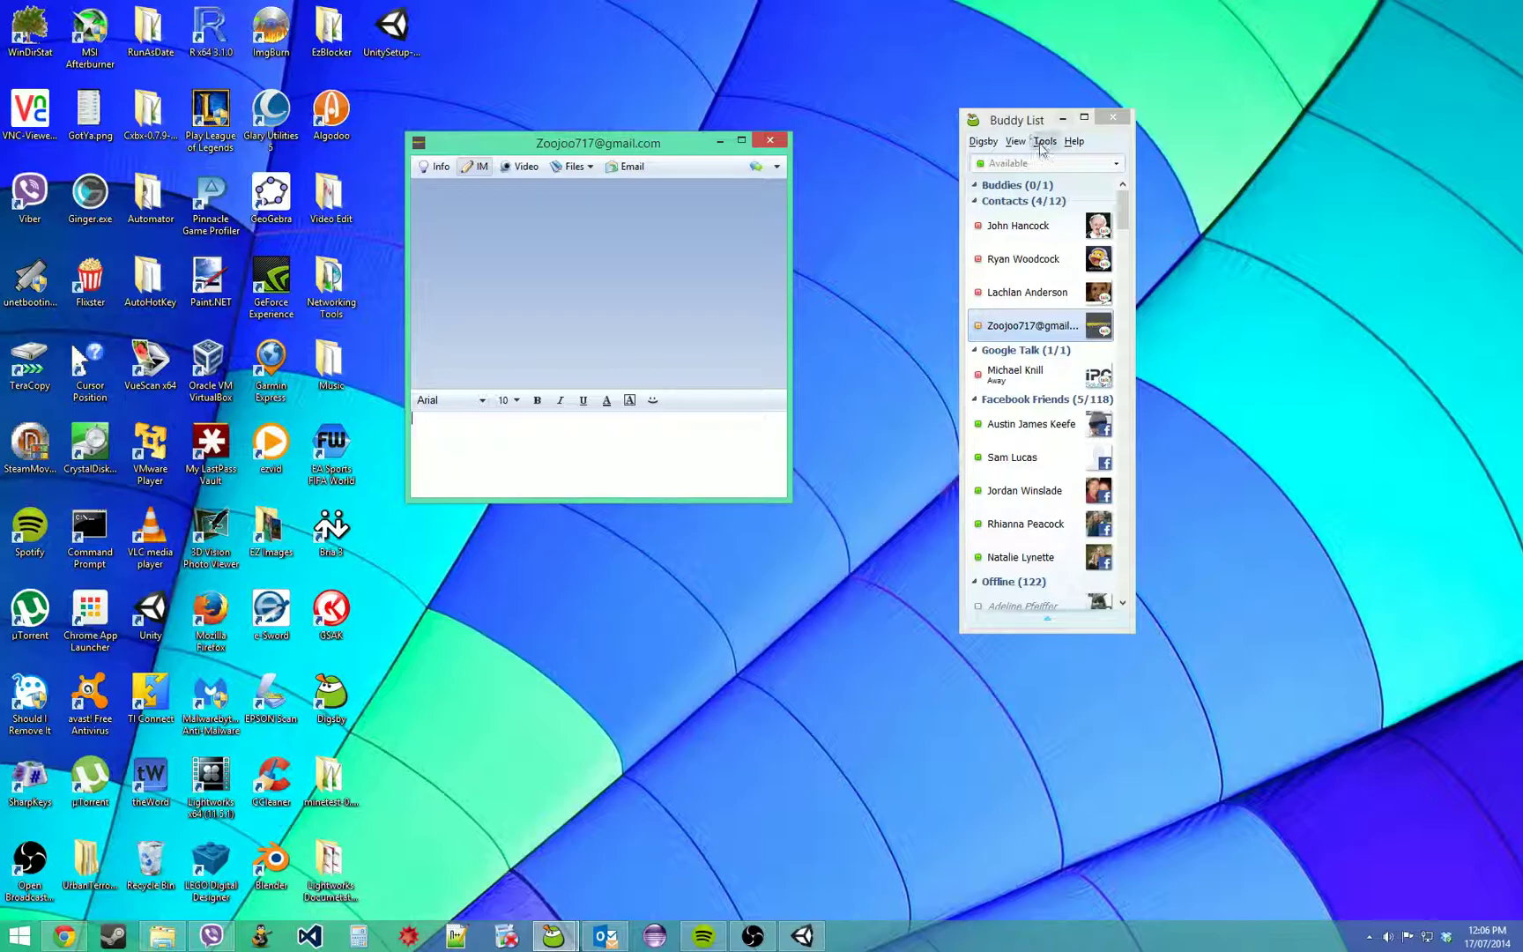
- In Preferences > Conversations, switch off 'Support Digsby development with an ad'
left_click(1045, 141)
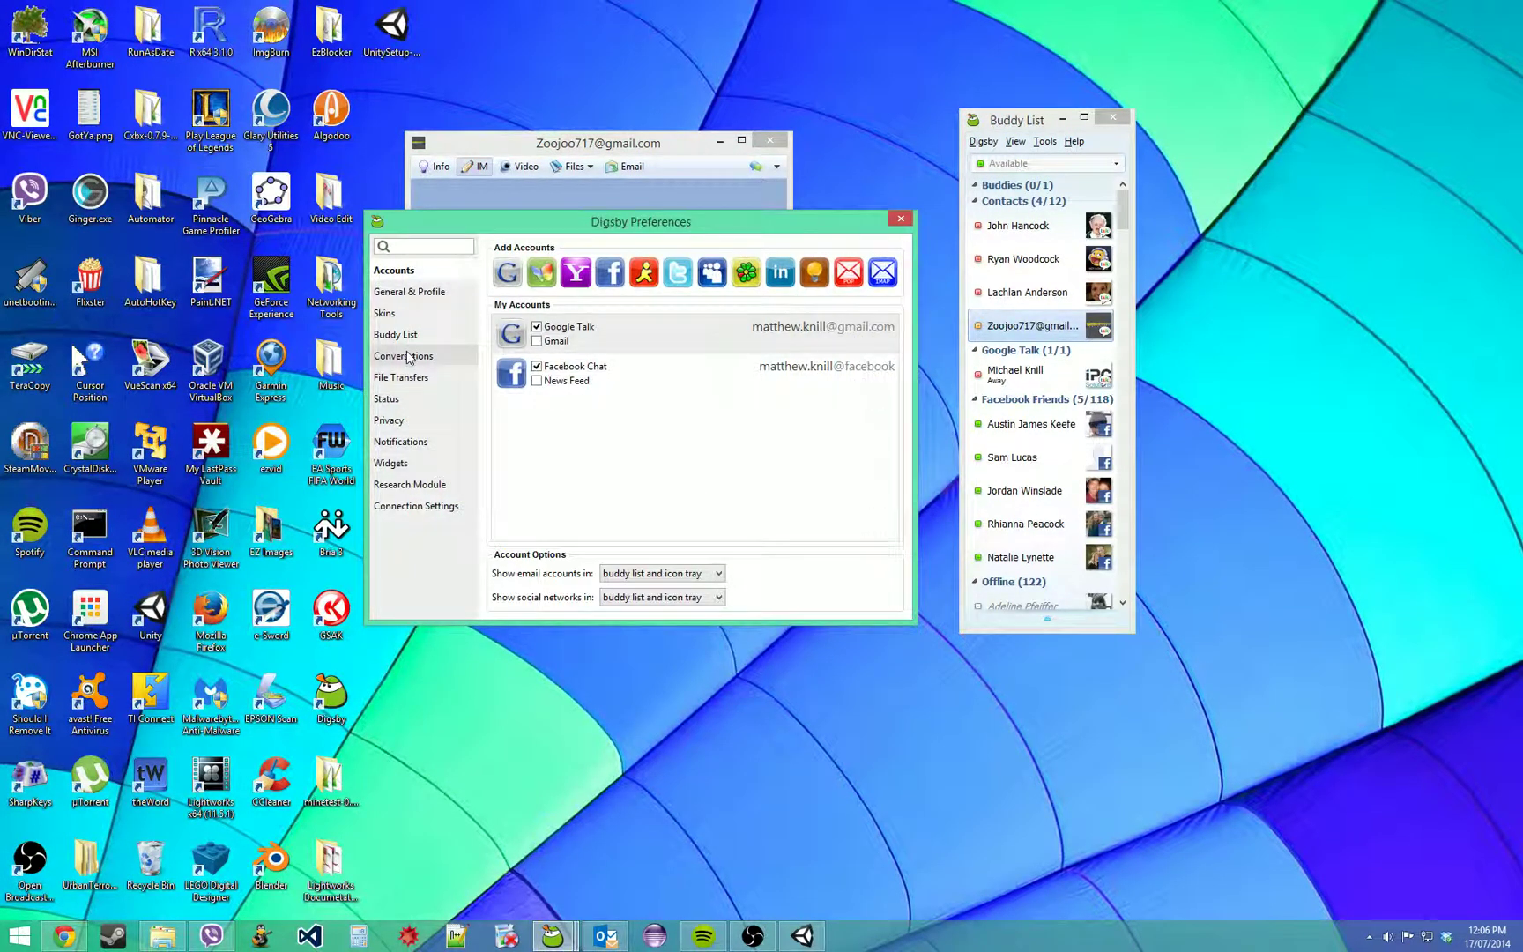
left_click(404, 356)
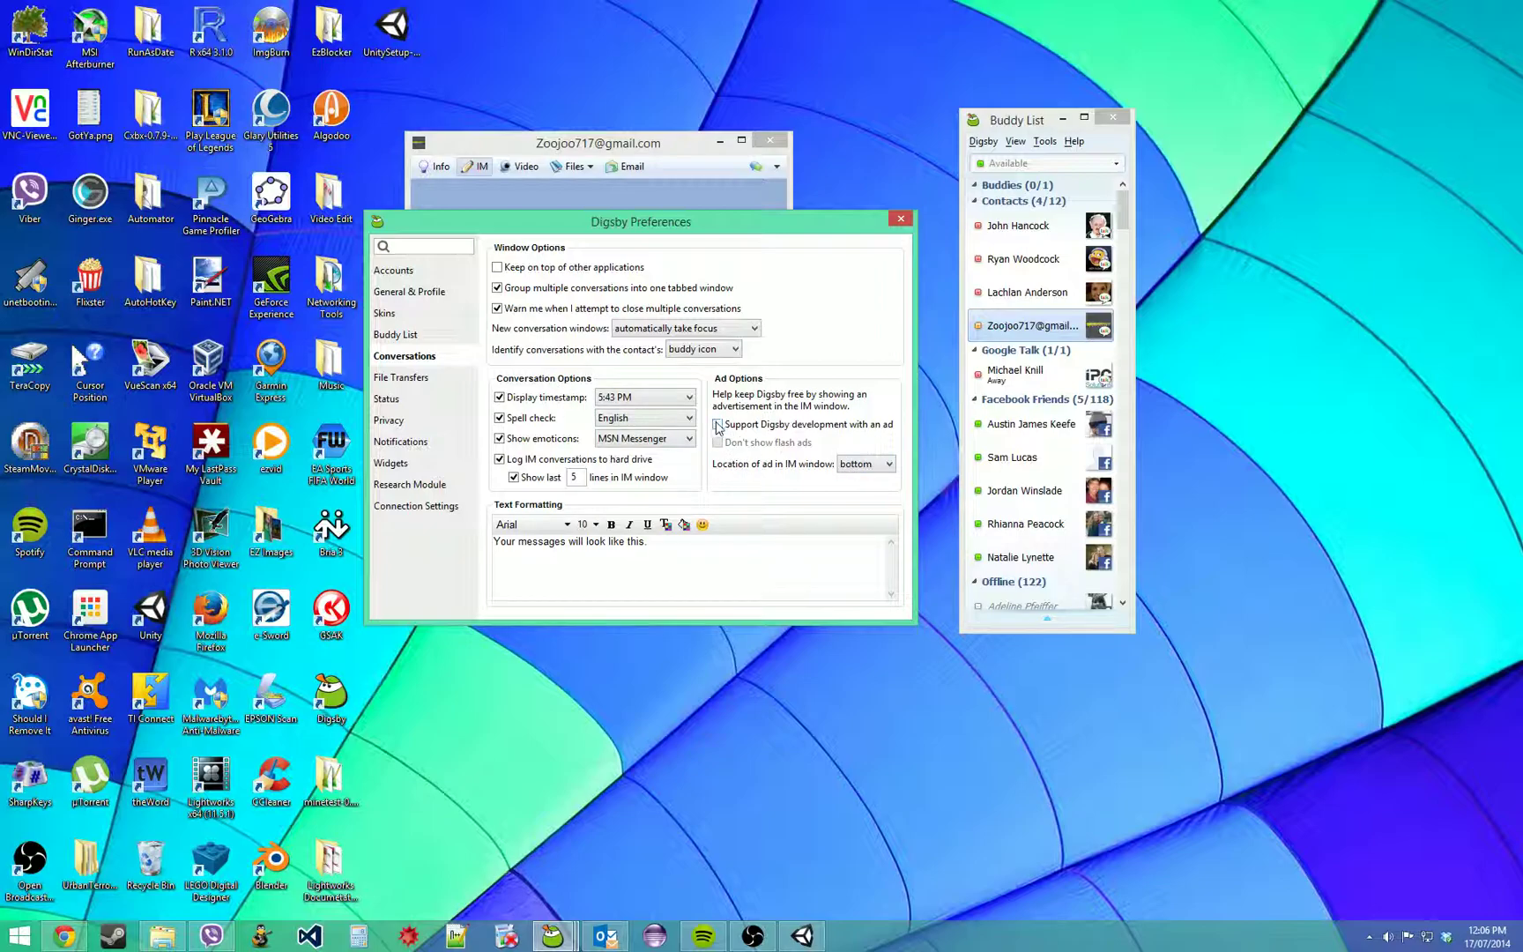
left_click(719, 425)
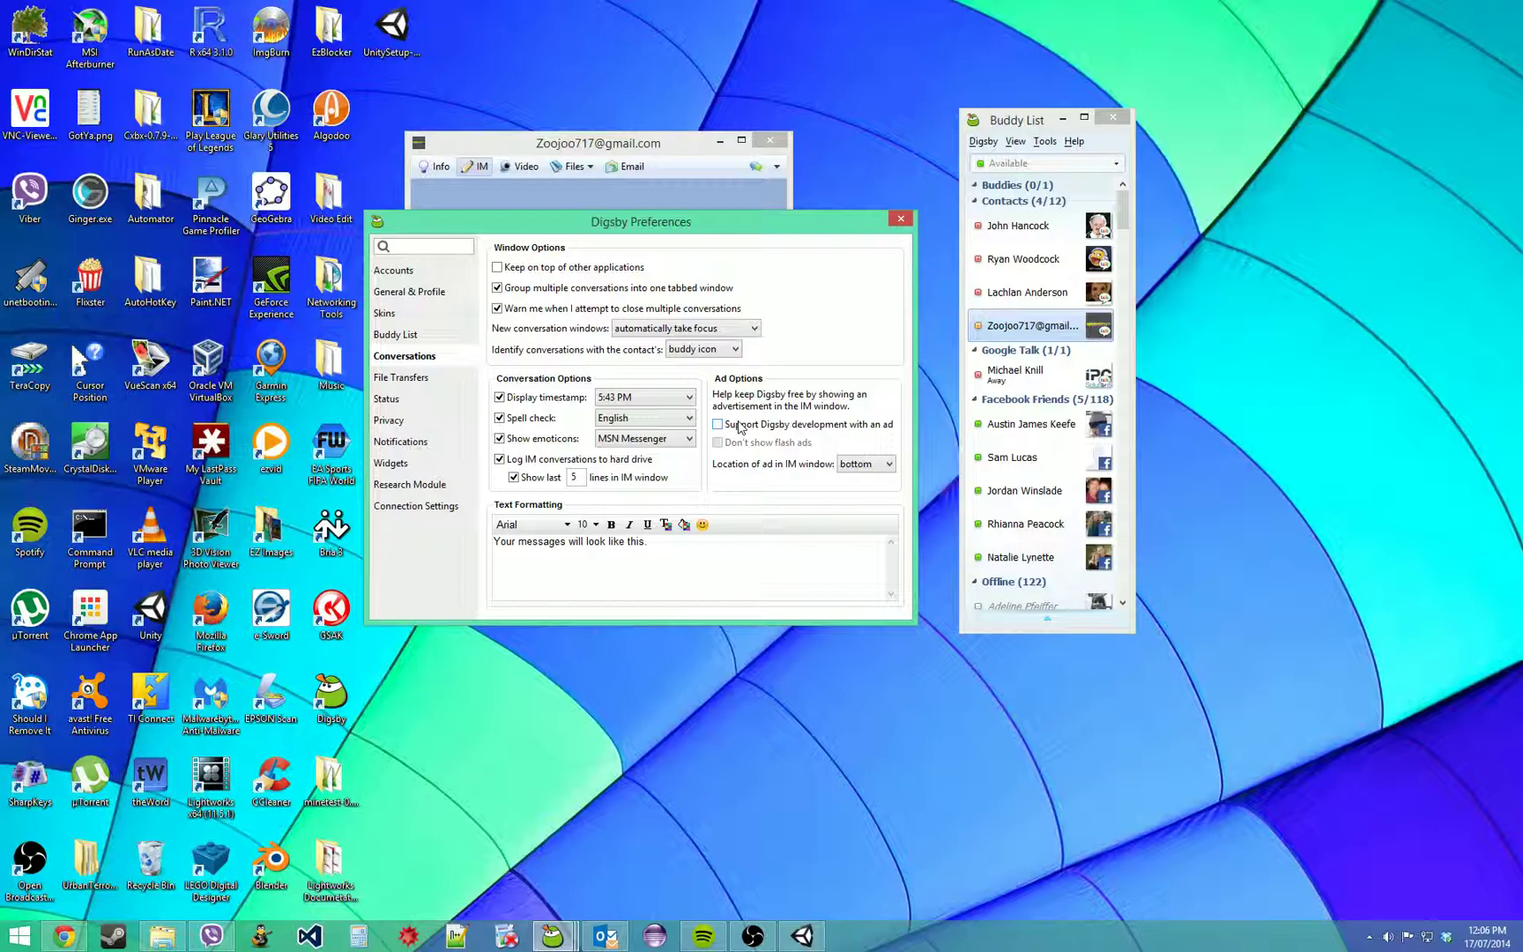
left_click(717, 424)
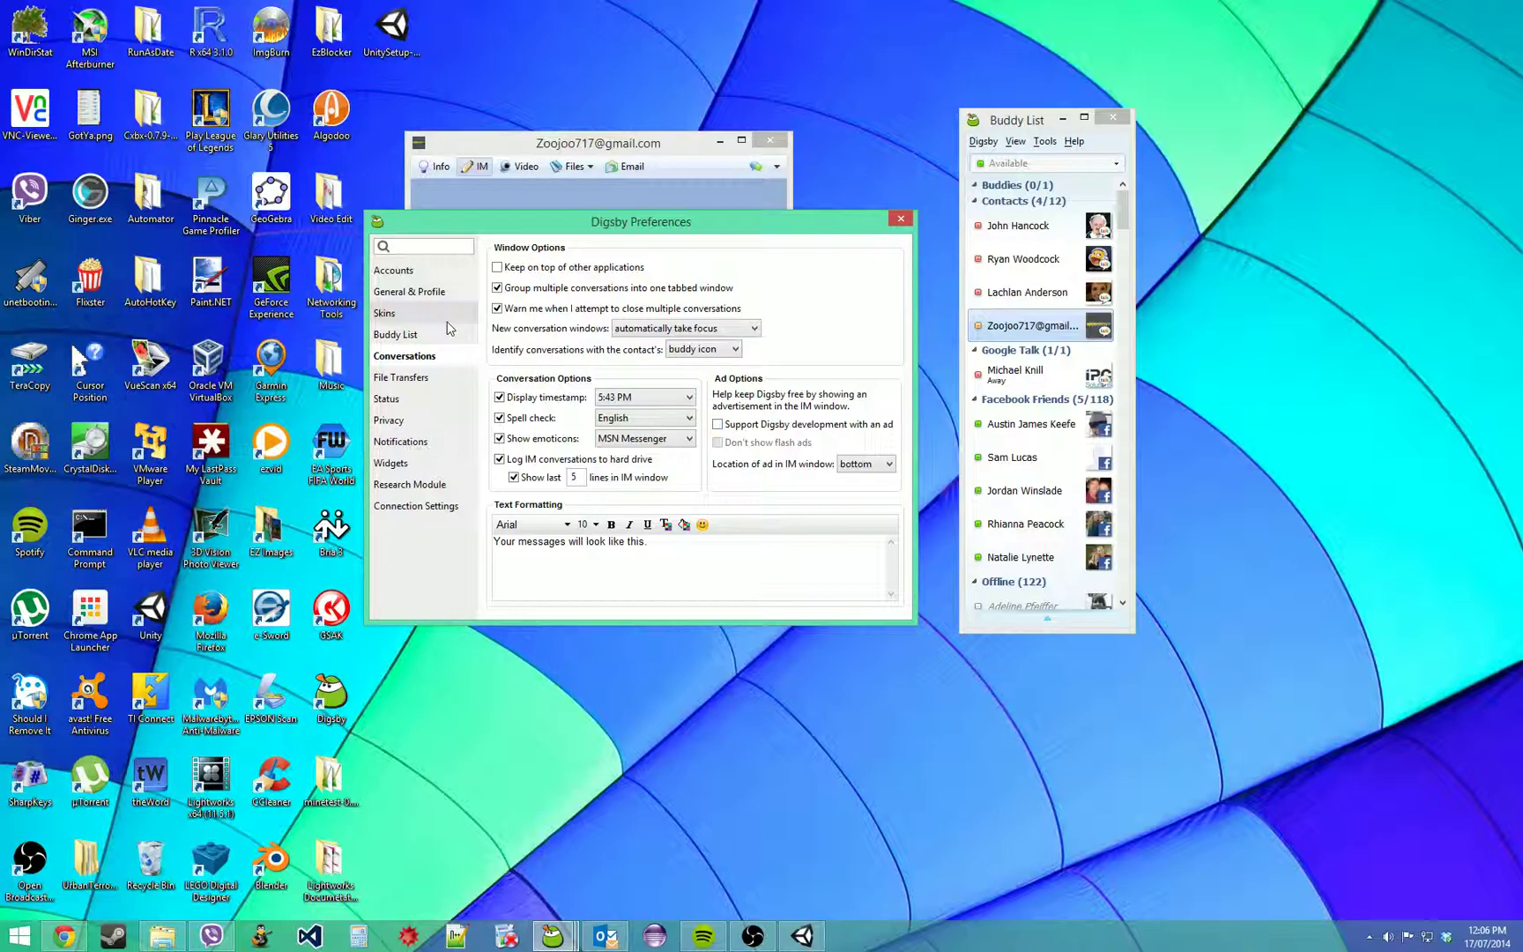
- Show the Accounts section listing the Google Talk and Facebook Chat accounts
left_click(393, 269)
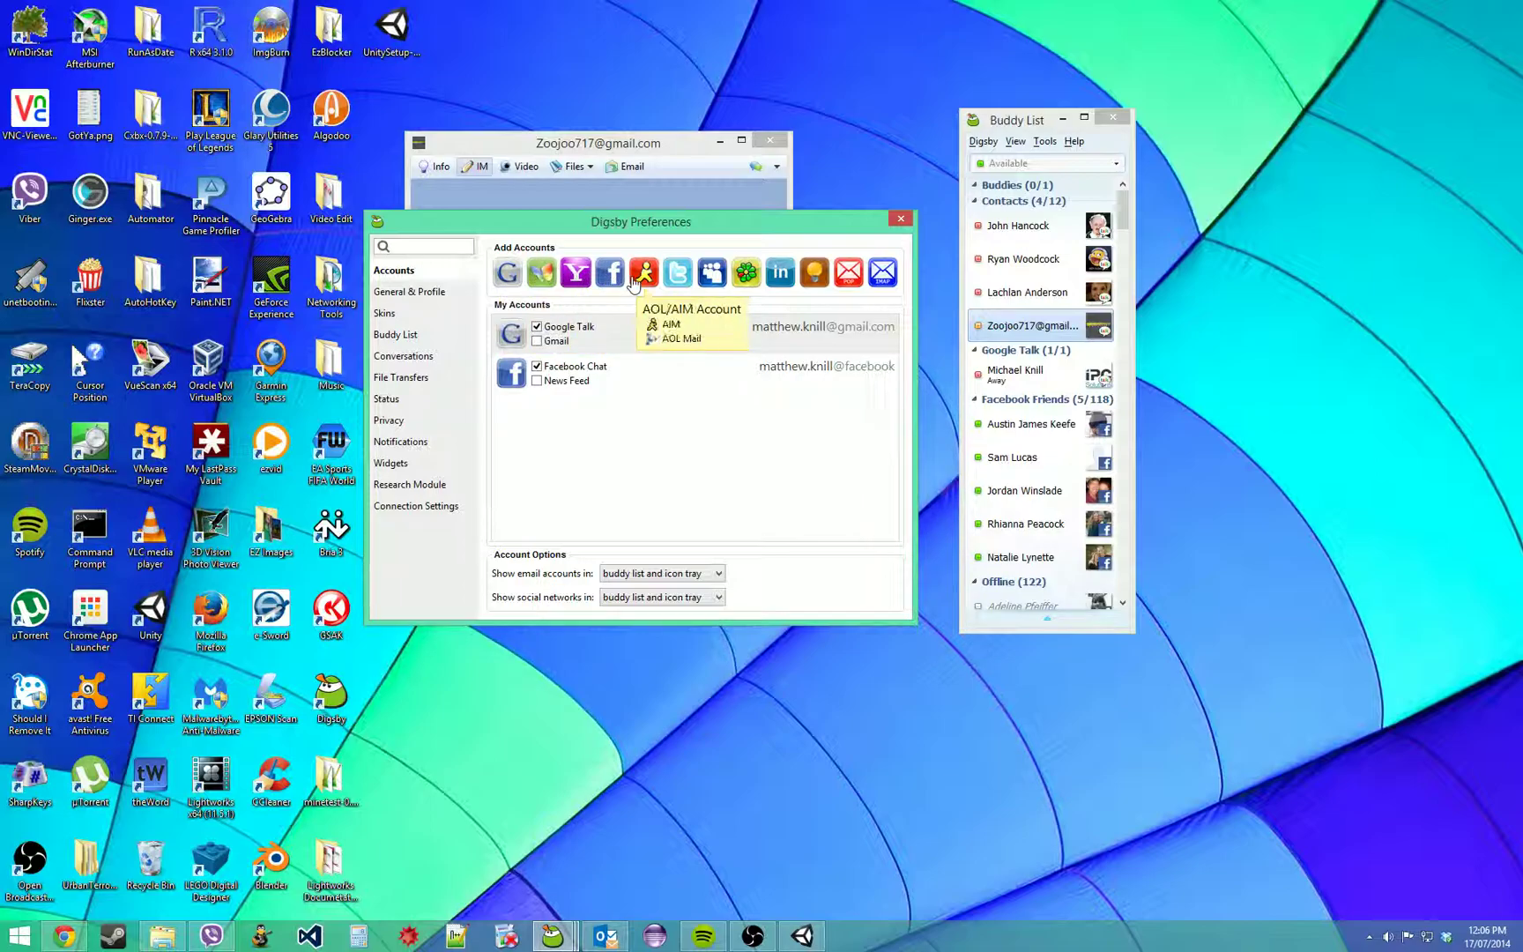
mouse_move(677, 271)
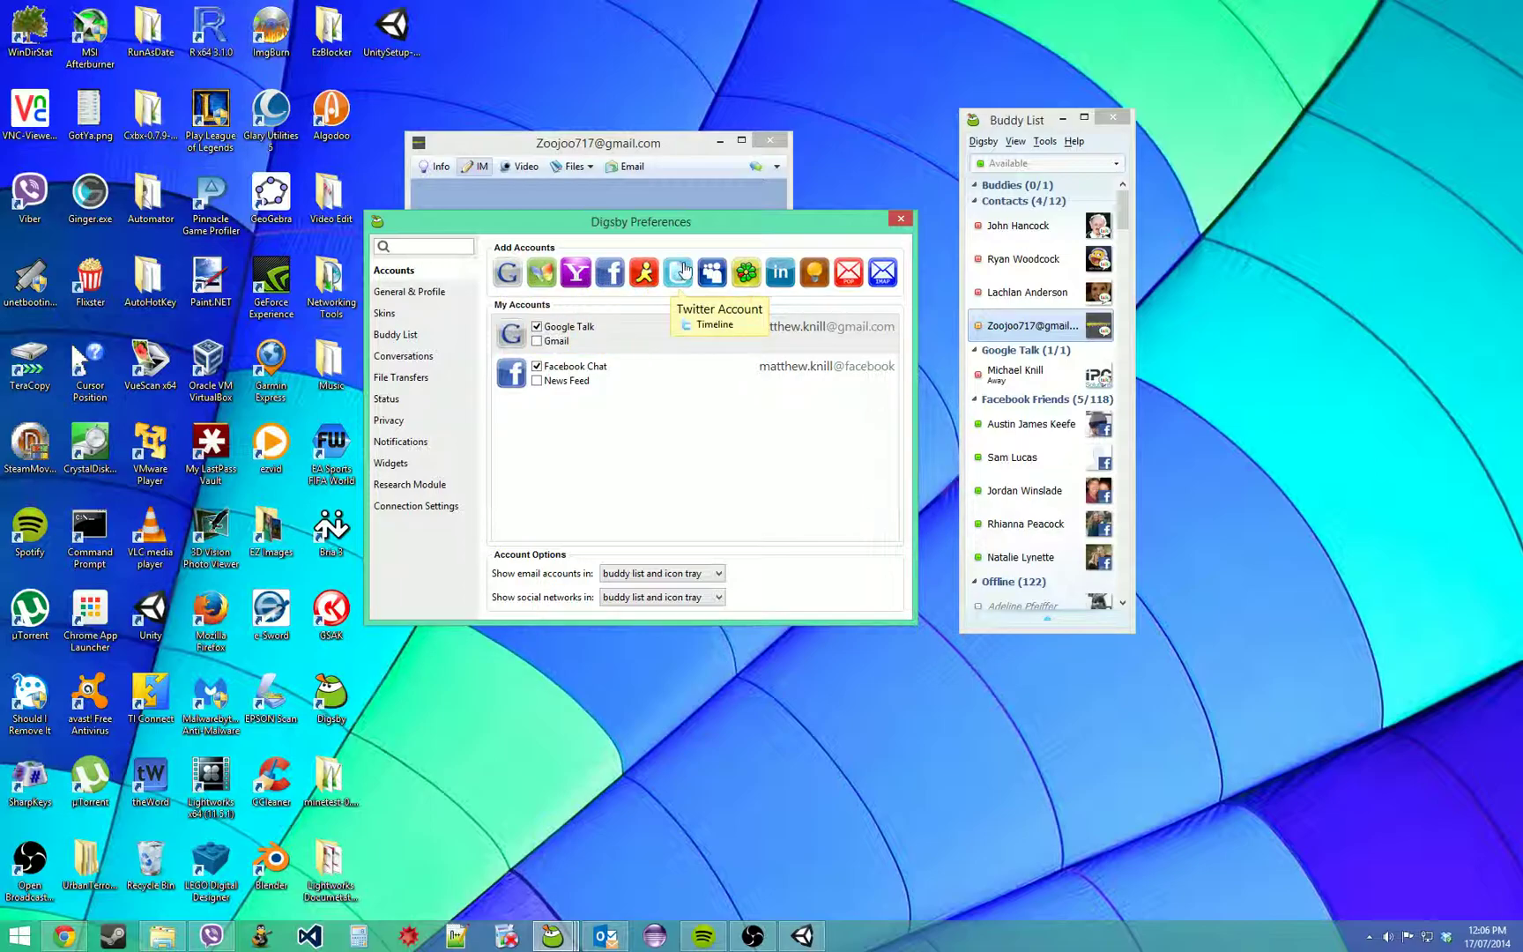
mouse_move(745, 272)
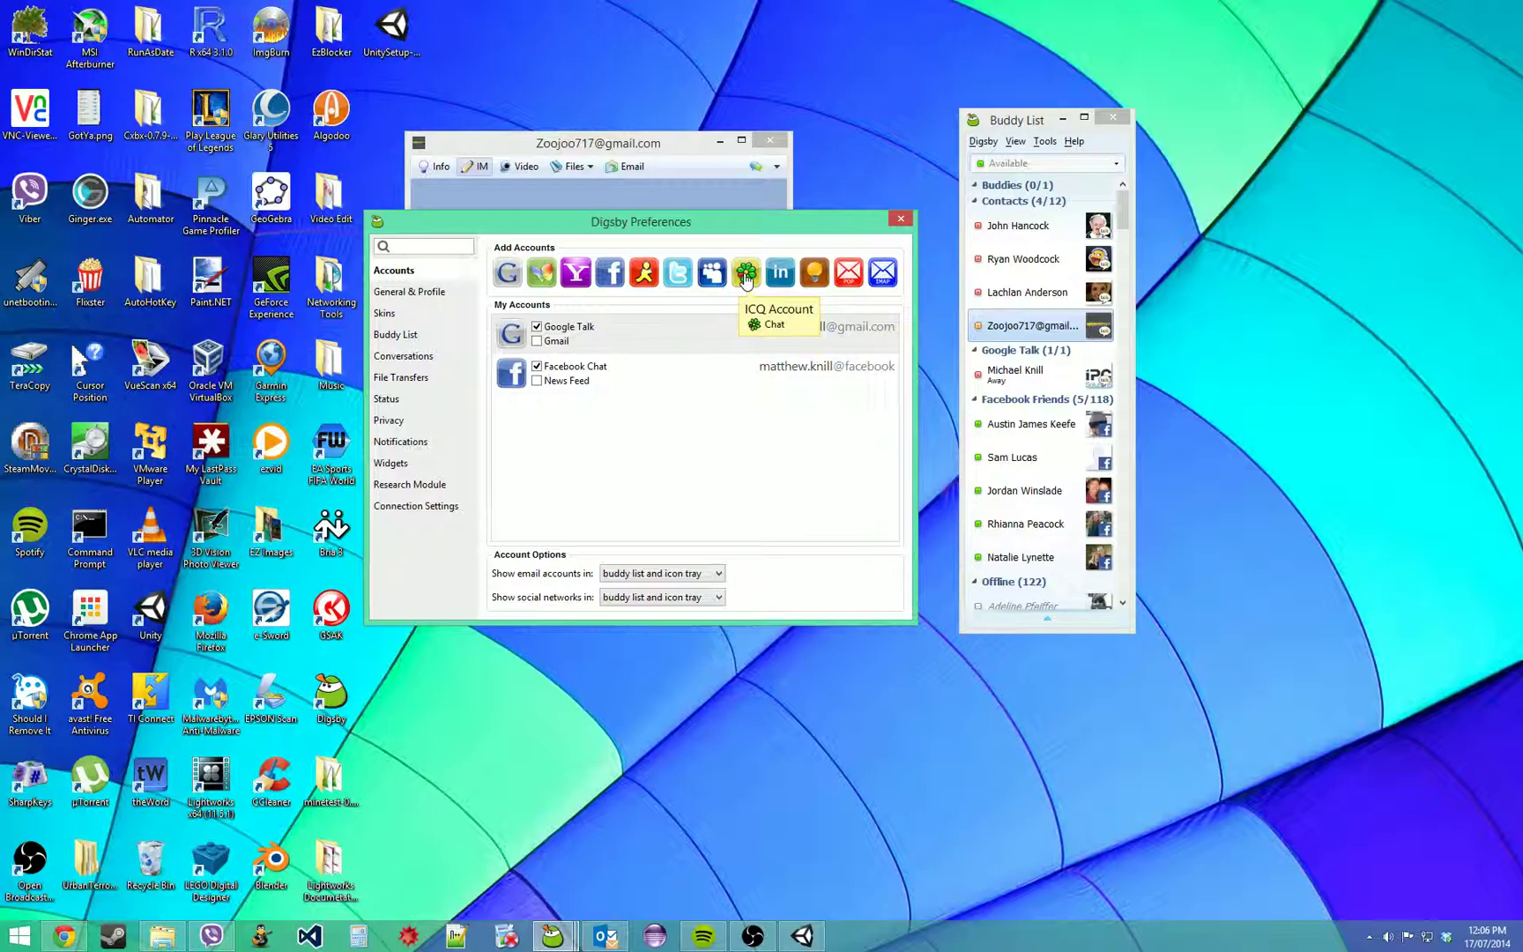
mouse_move(847, 271)
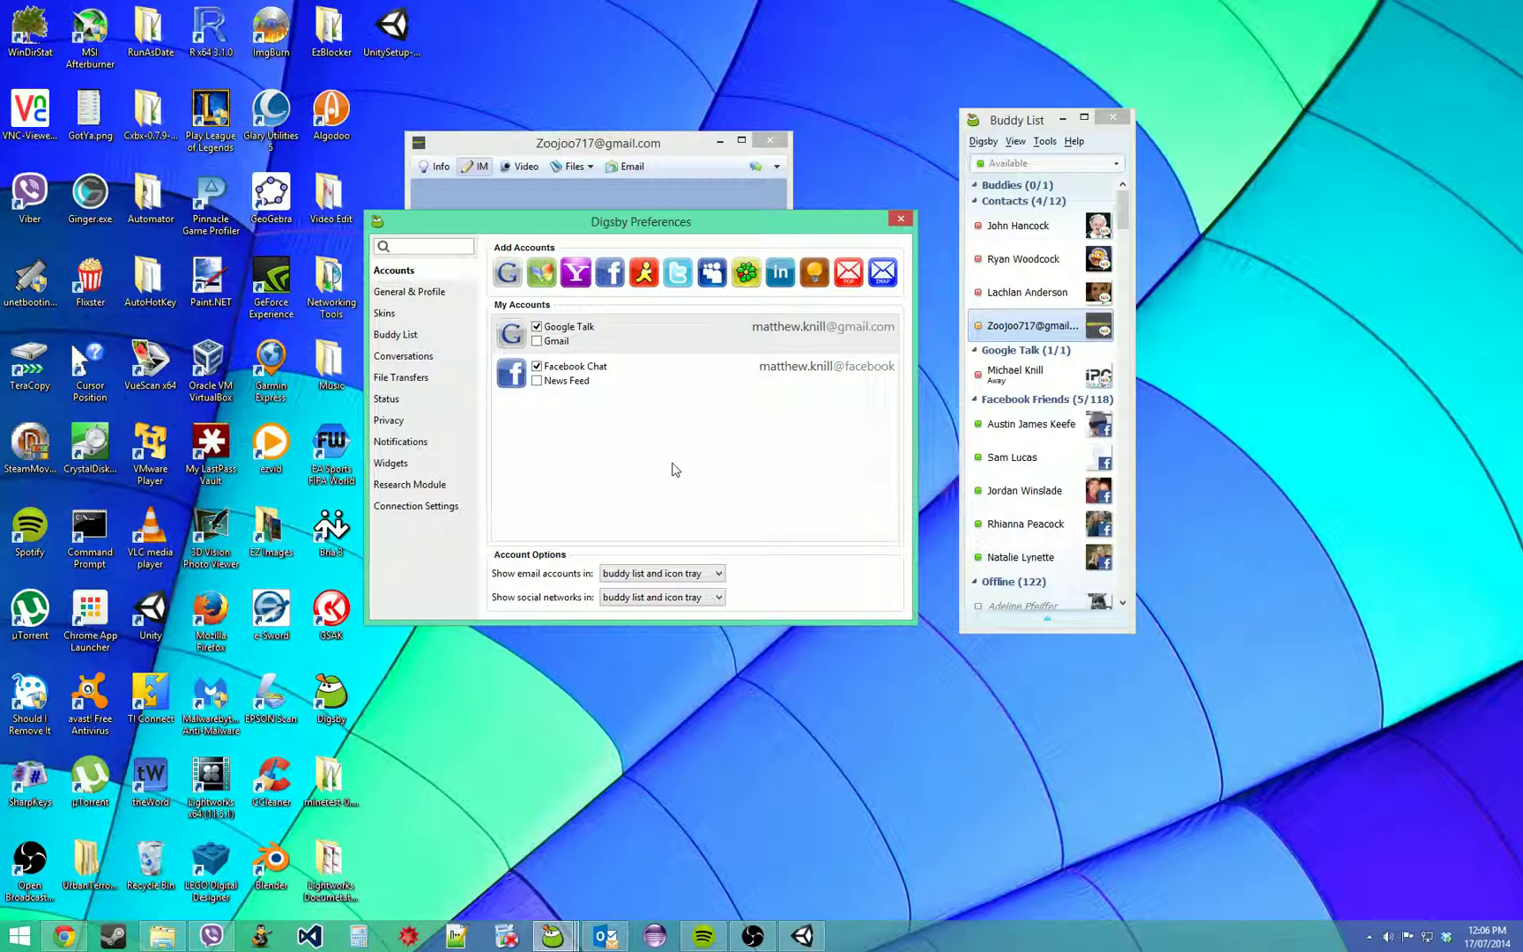
mouse_move(576, 398)
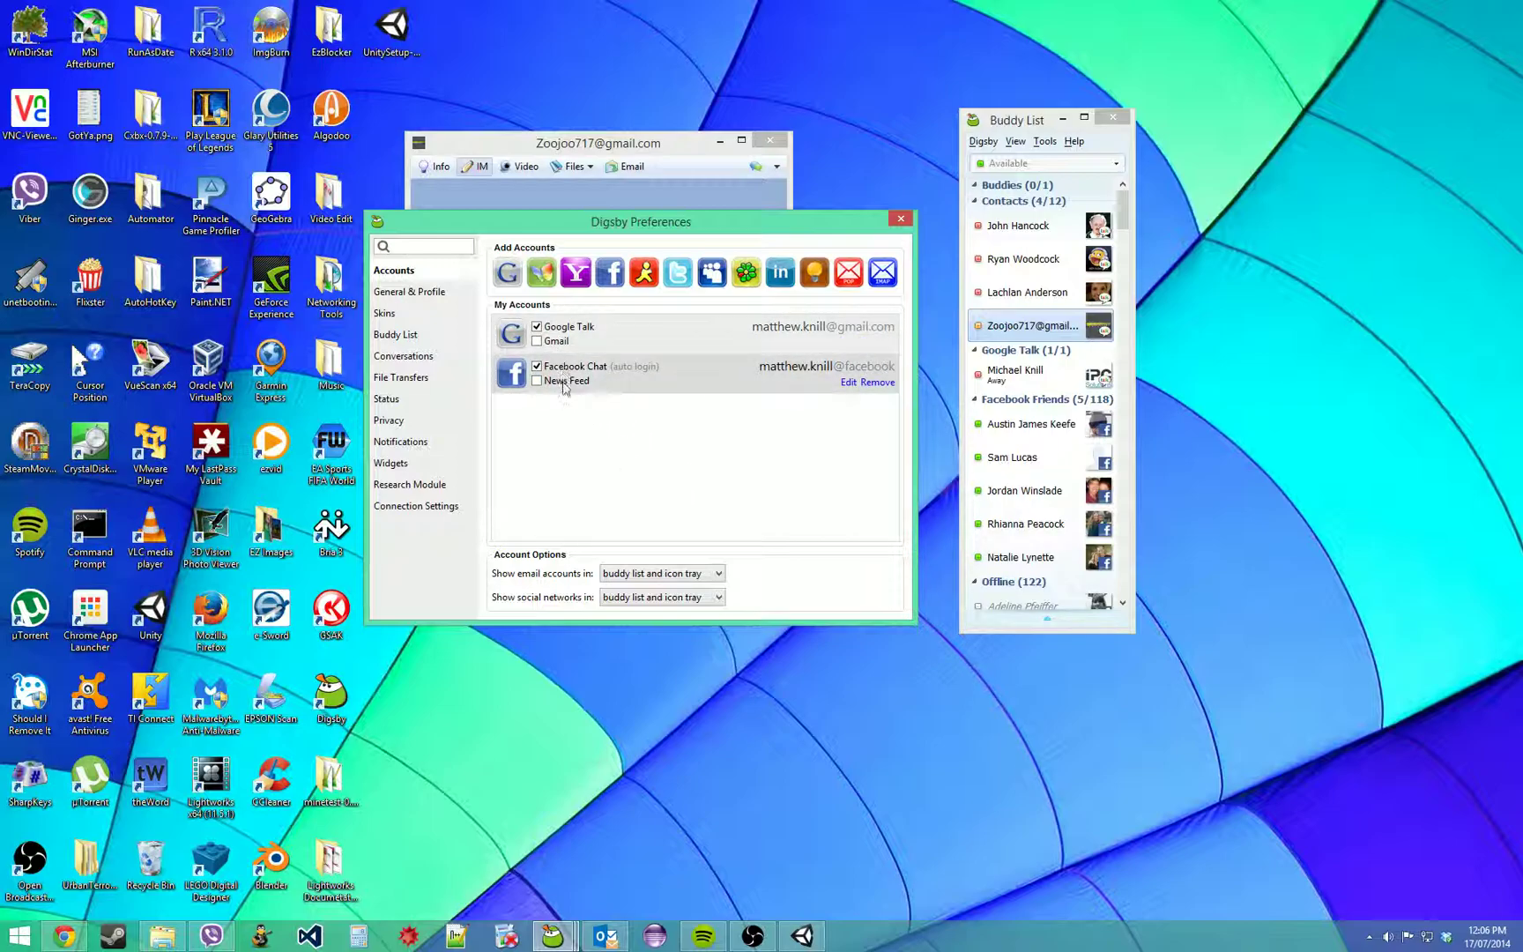
mouse_move(564, 404)
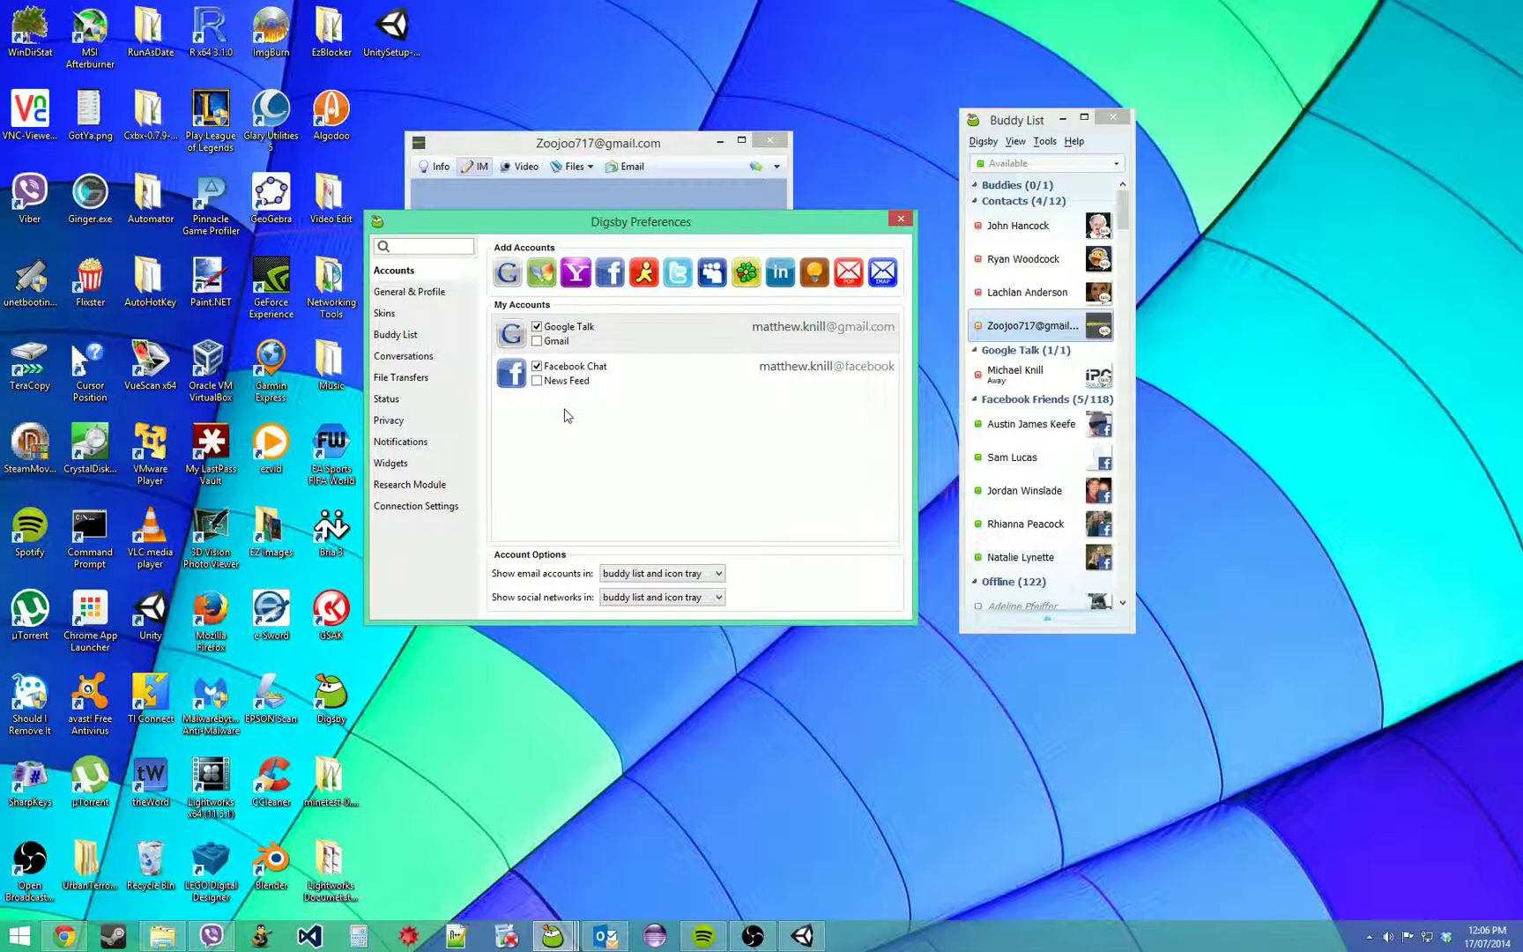
- Review General & Profile and Skins, then the Buddy List sorting and contact layout options
left_click(411, 291)
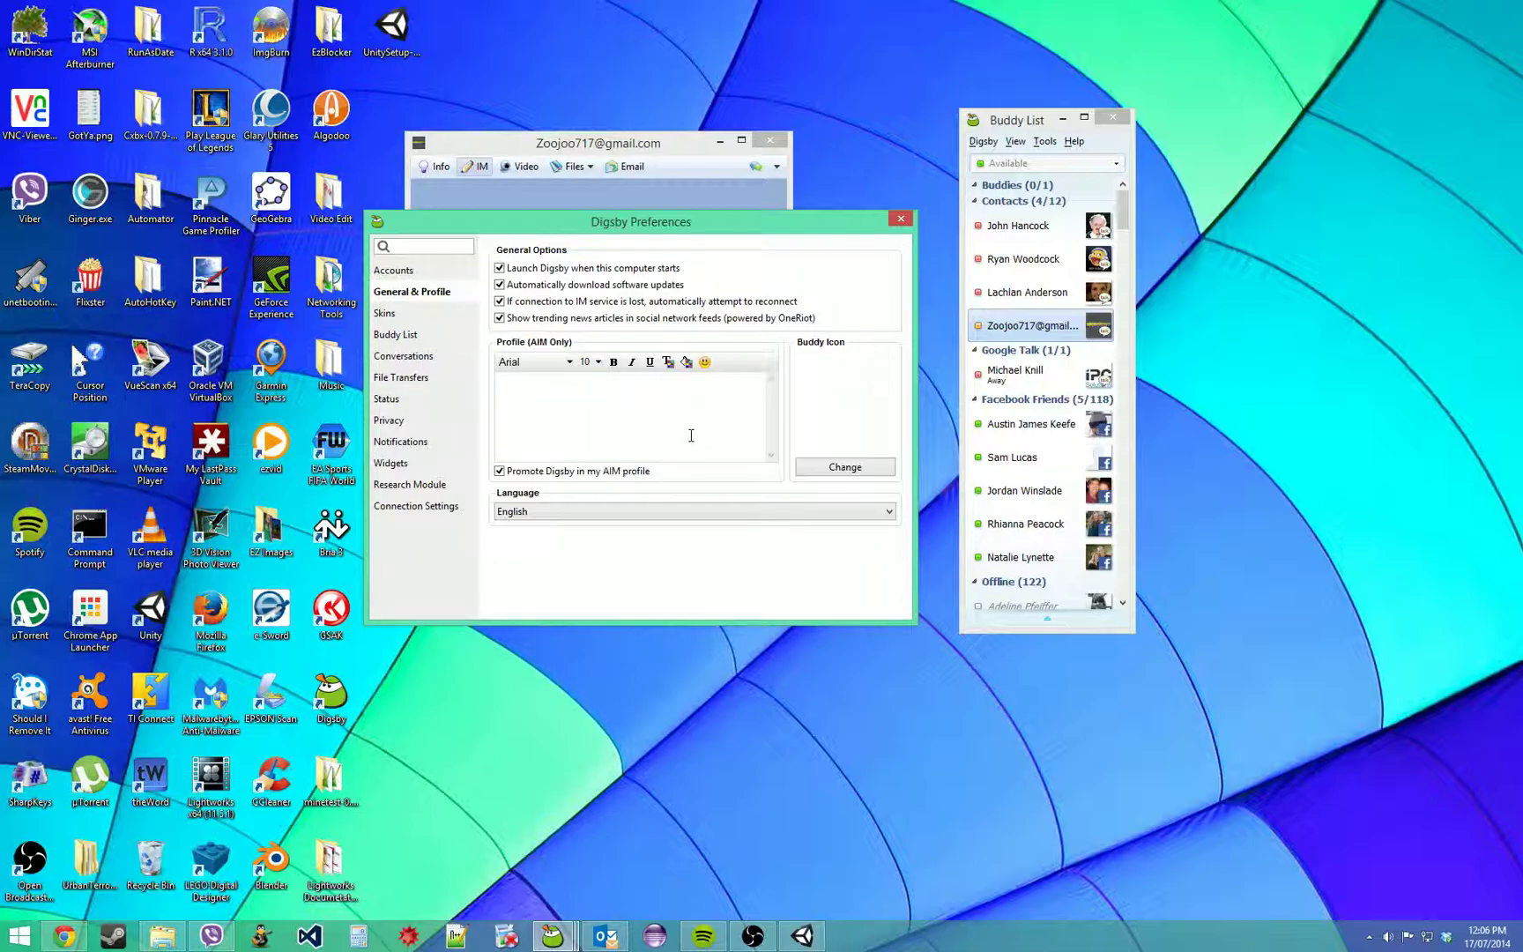
mouse_move(648, 342)
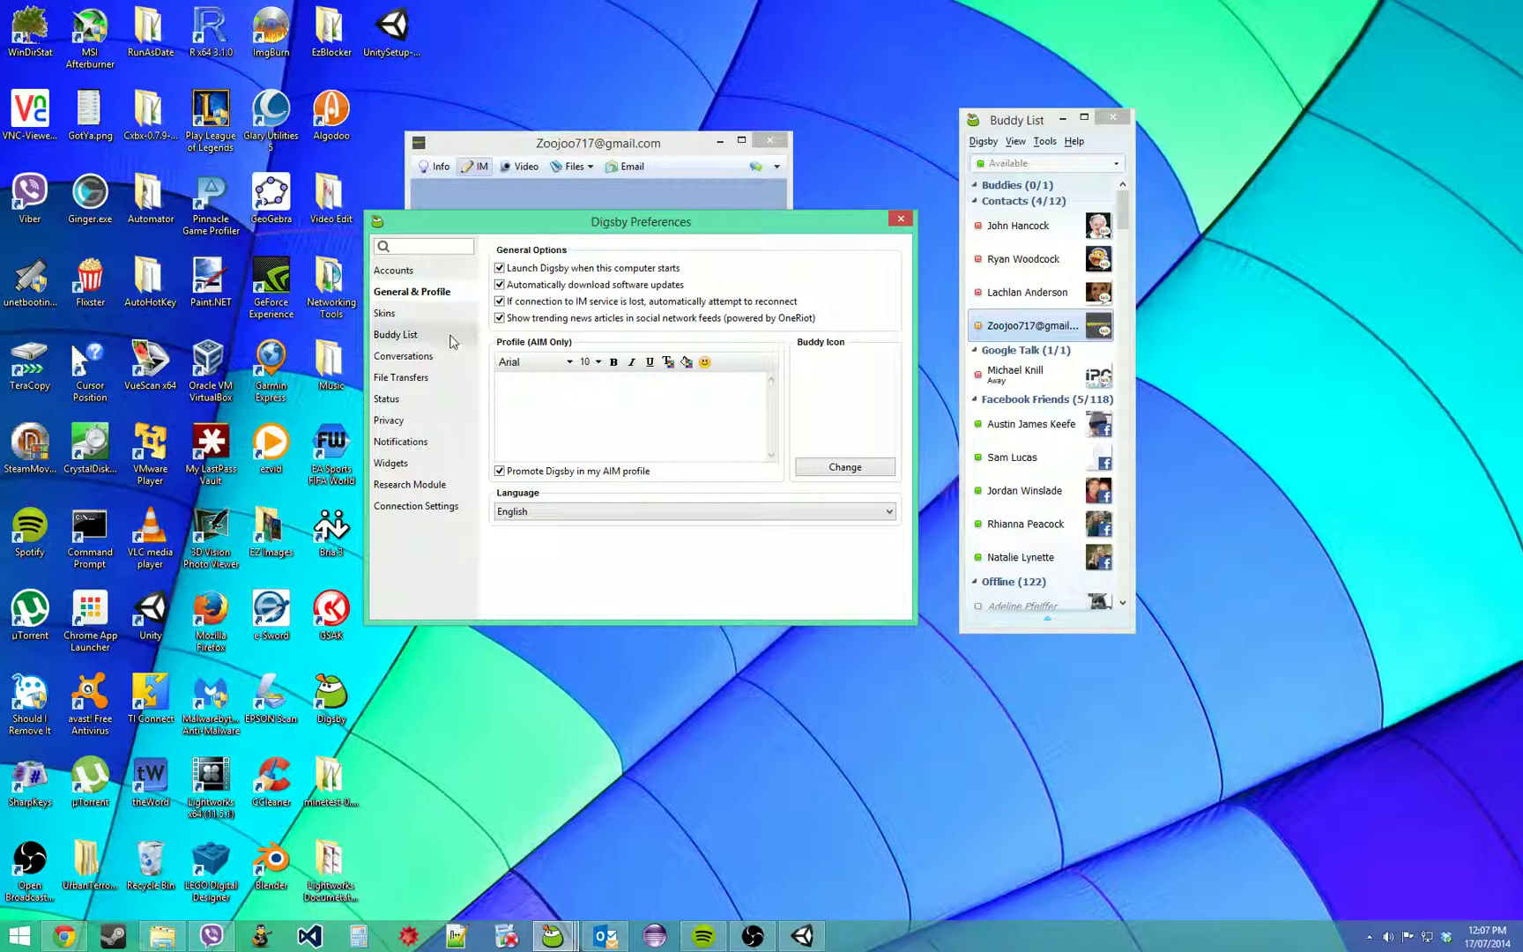
left_click(384, 312)
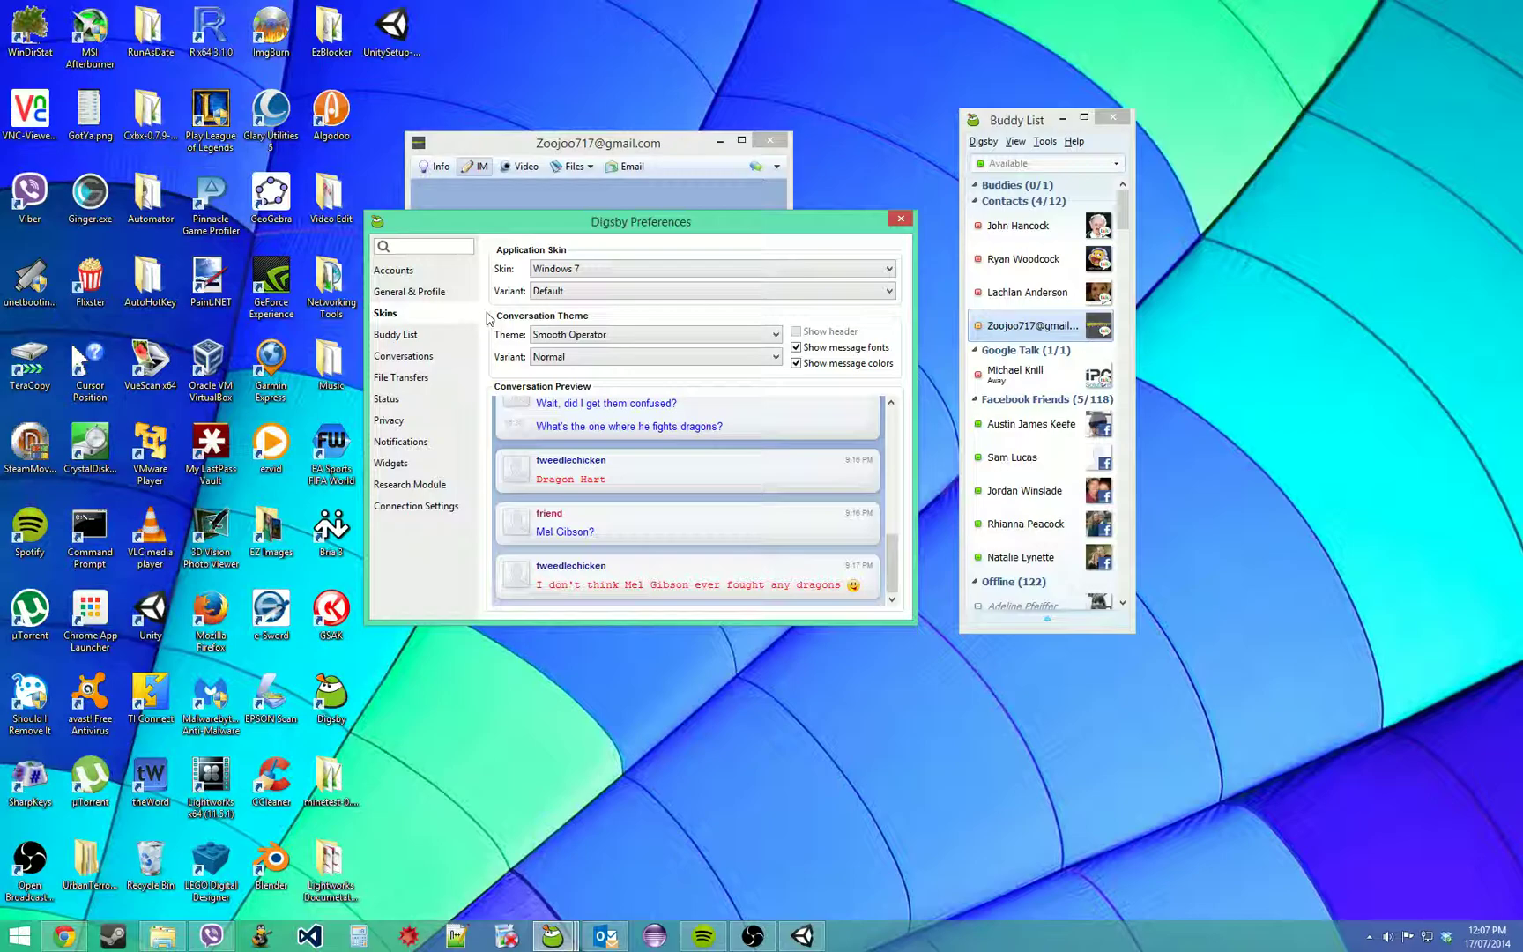
left_click(395, 335)
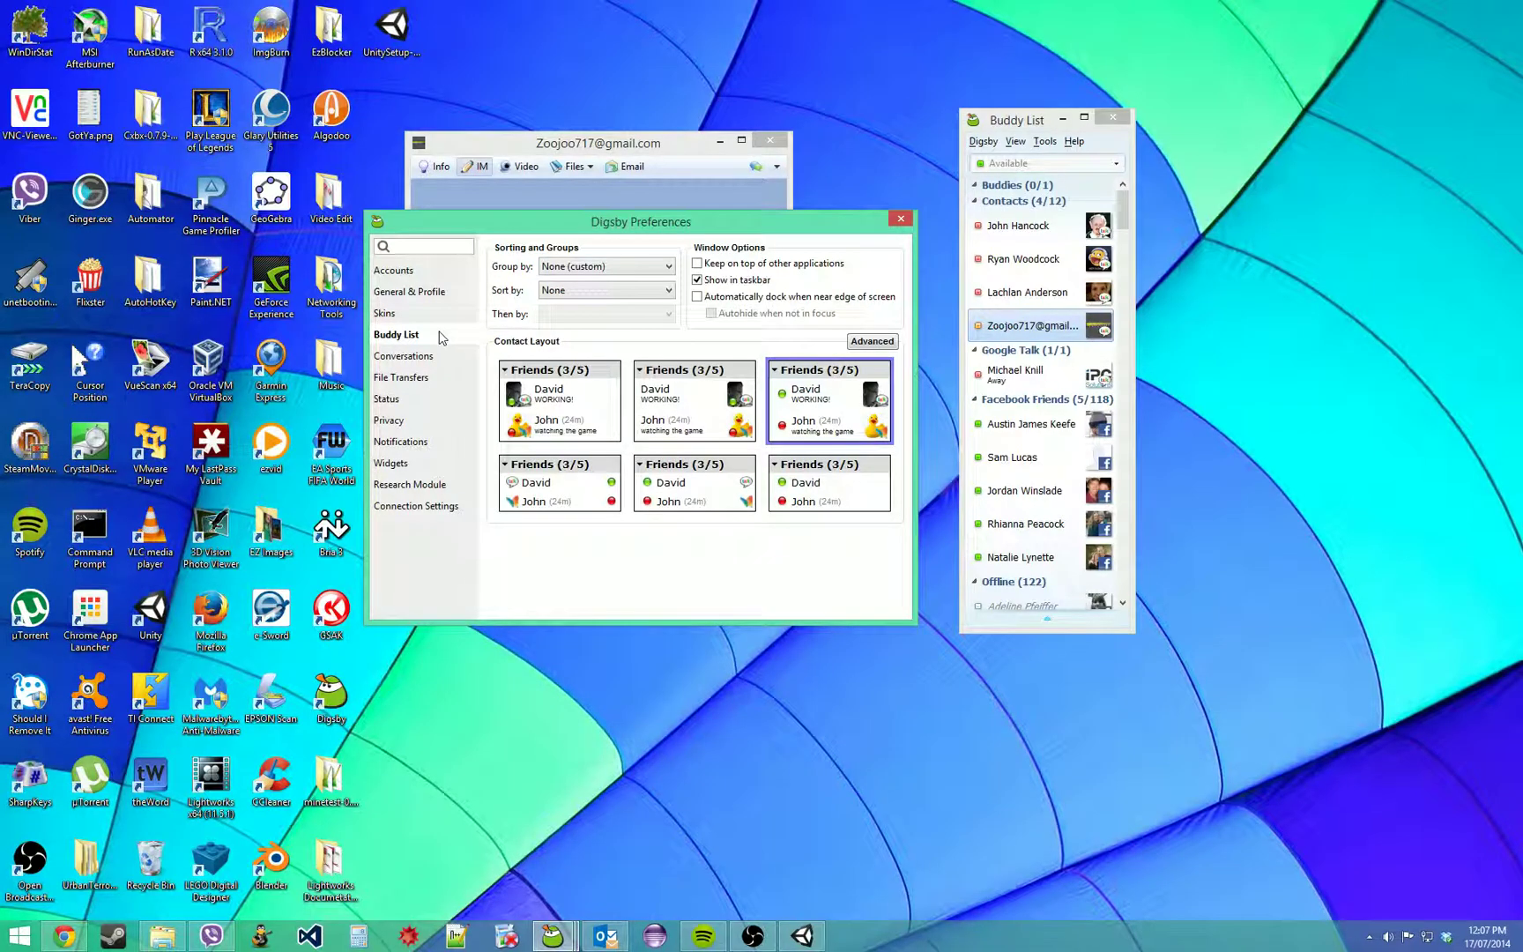
mouse_move(423, 356)
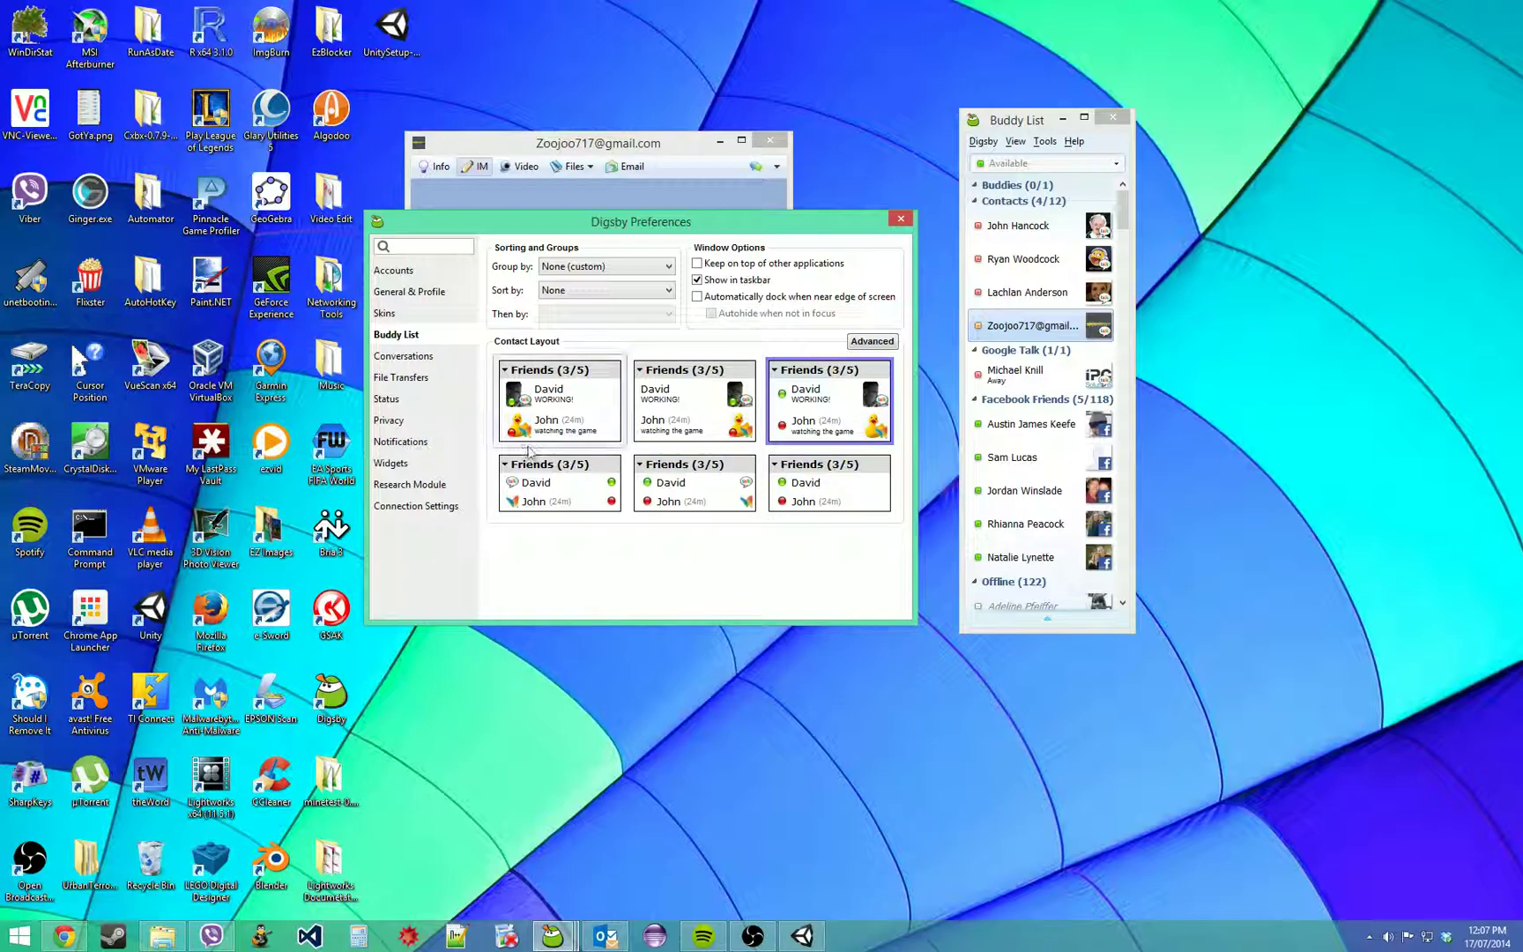
- Cycle through Conversations, File Transfers and Notifications settings, then return to Accounts
left_click(402, 356)
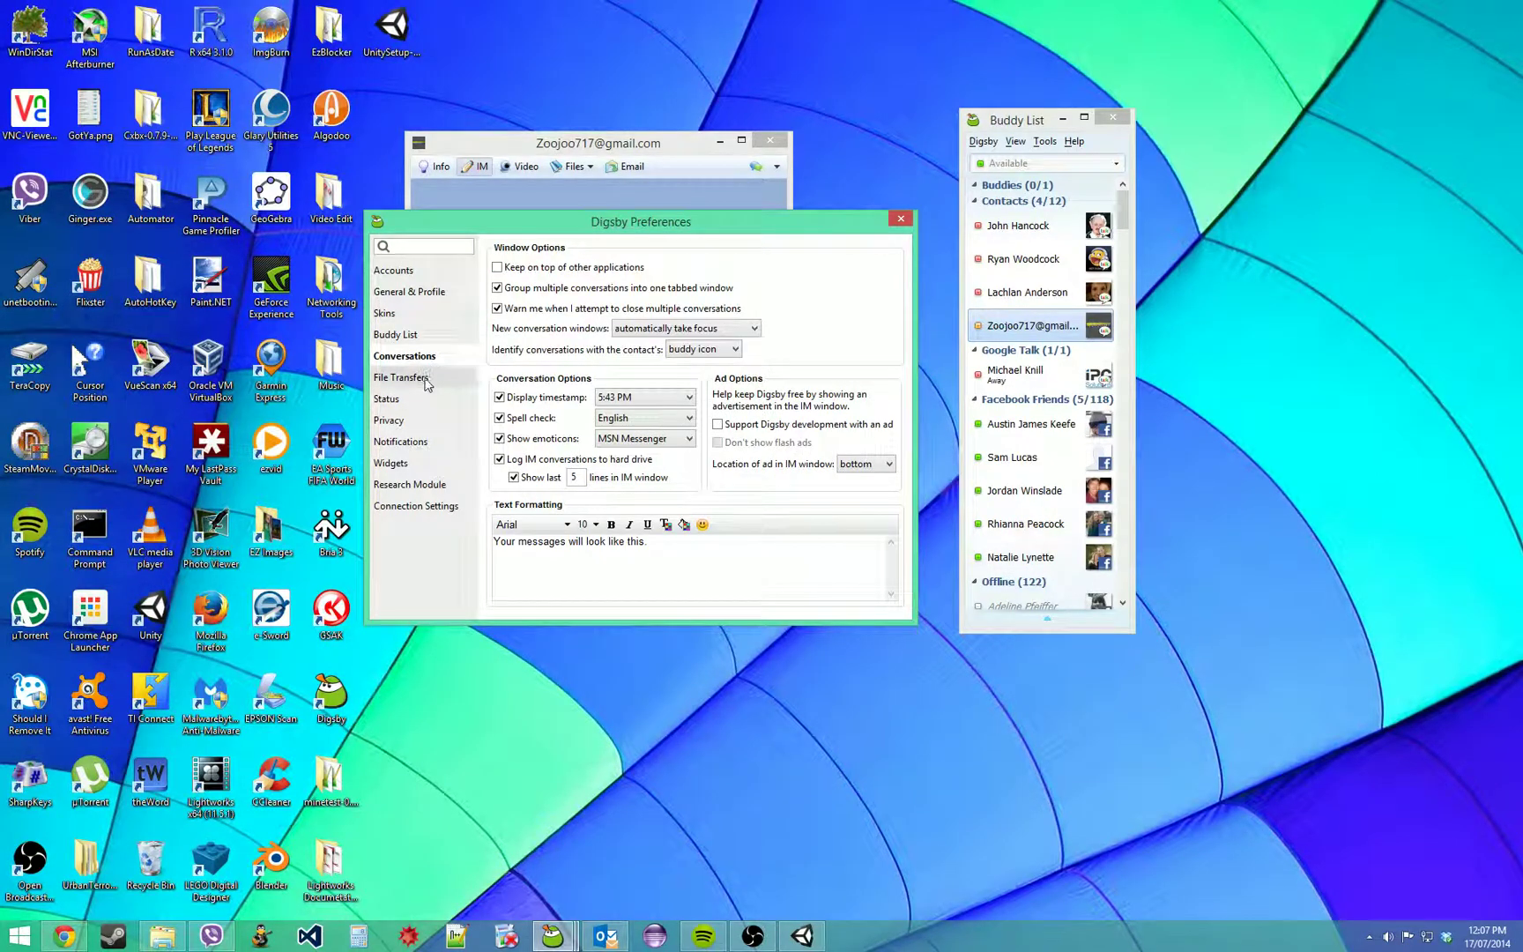
left_click(402, 377)
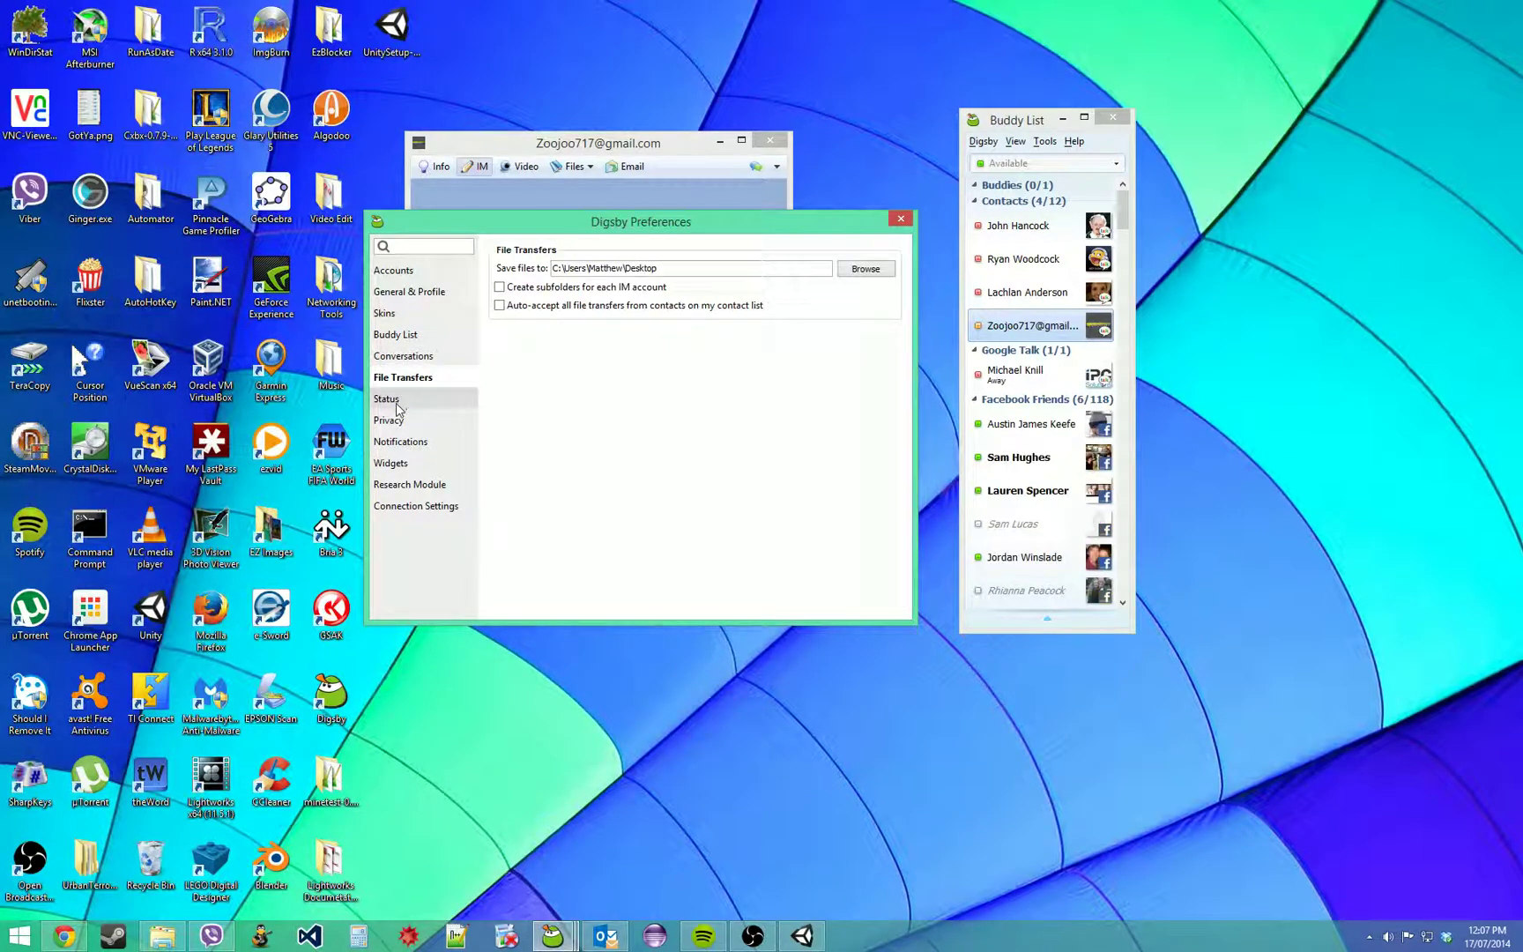
left_click(400, 441)
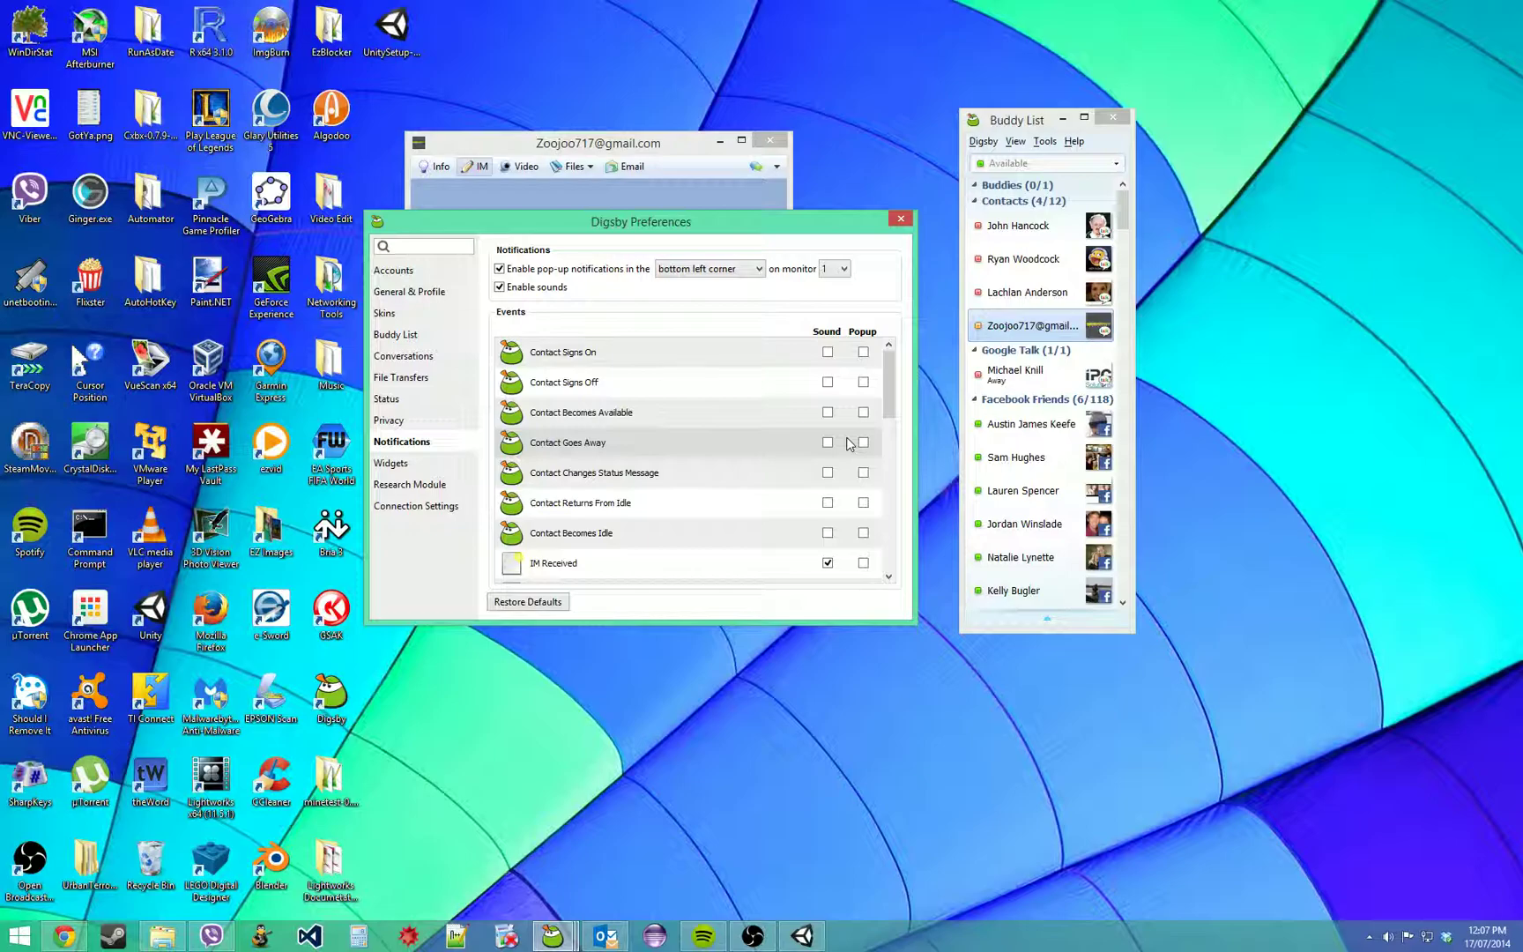
mouse_move(797, 473)
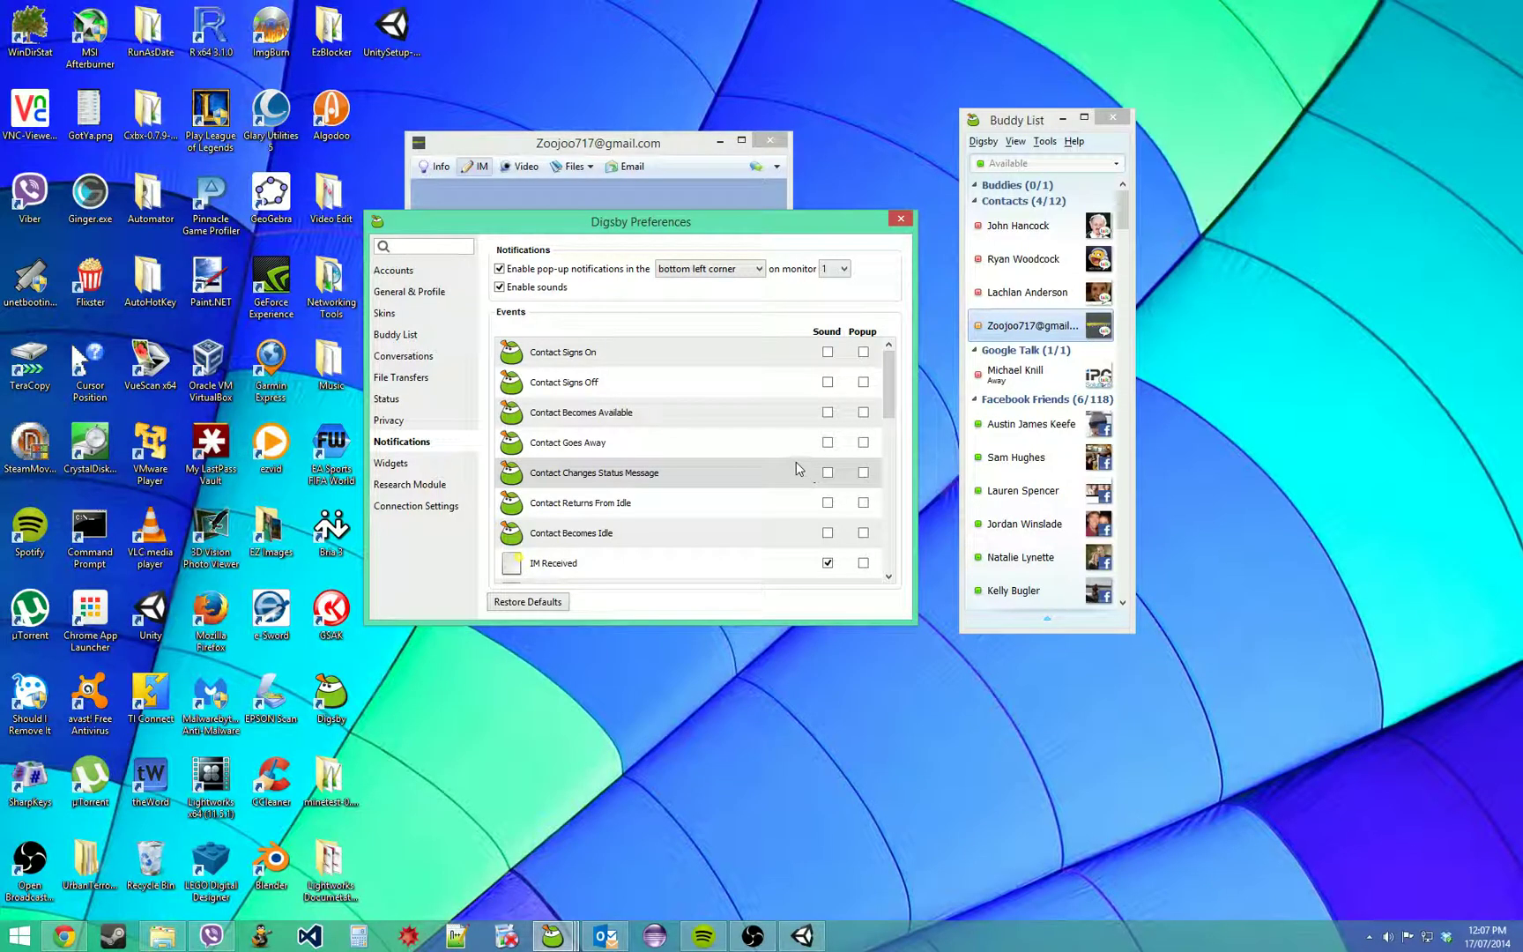
scroll("down", 3)
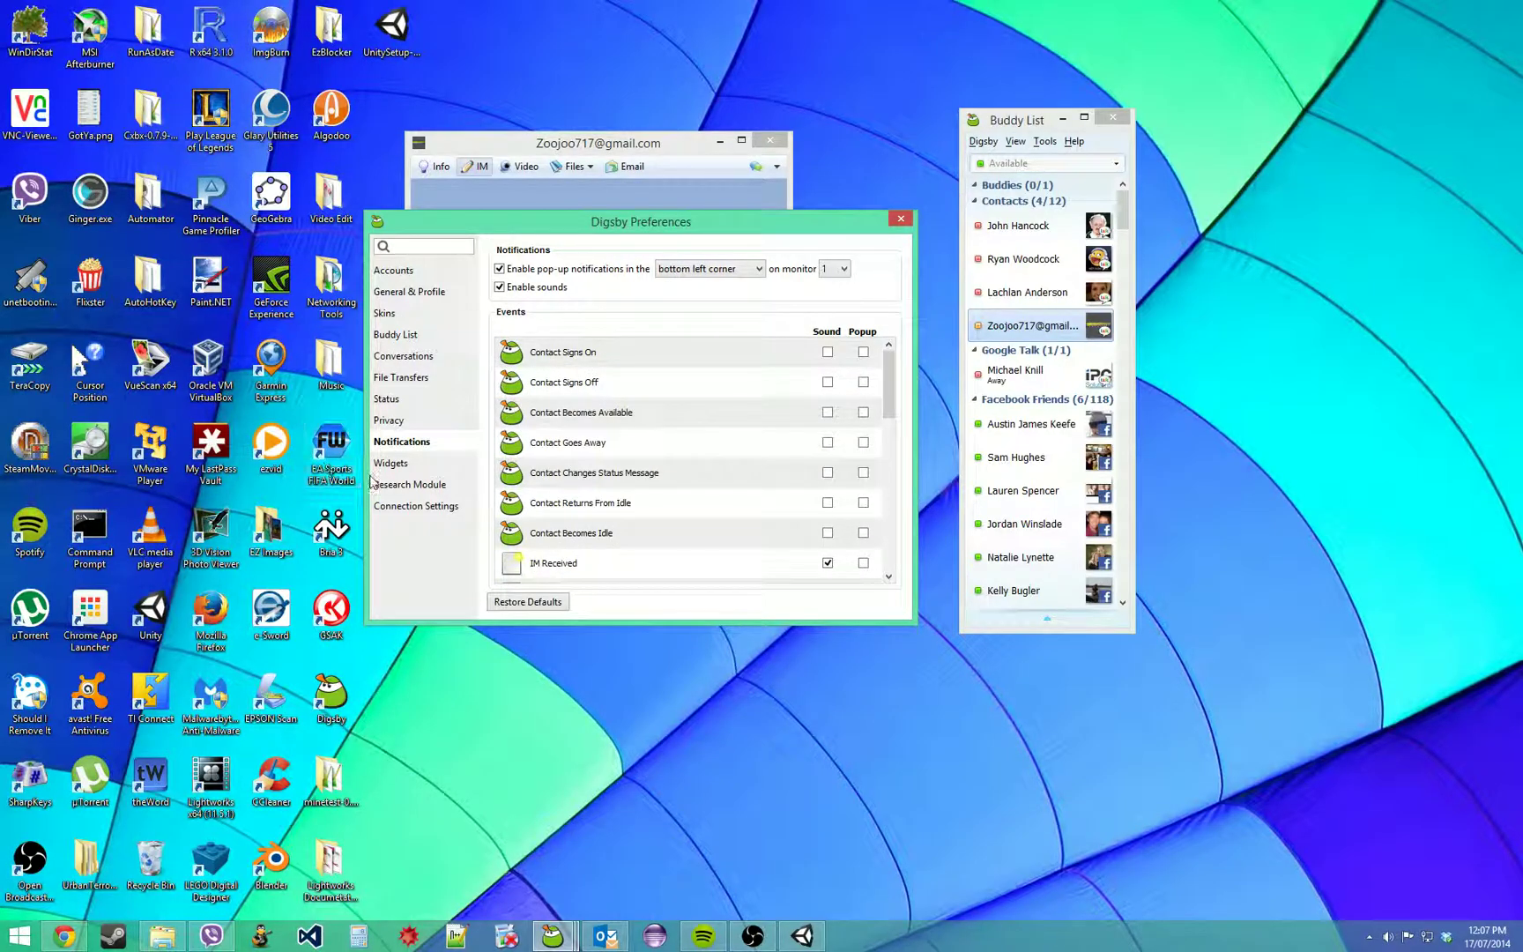
left_click(393, 270)
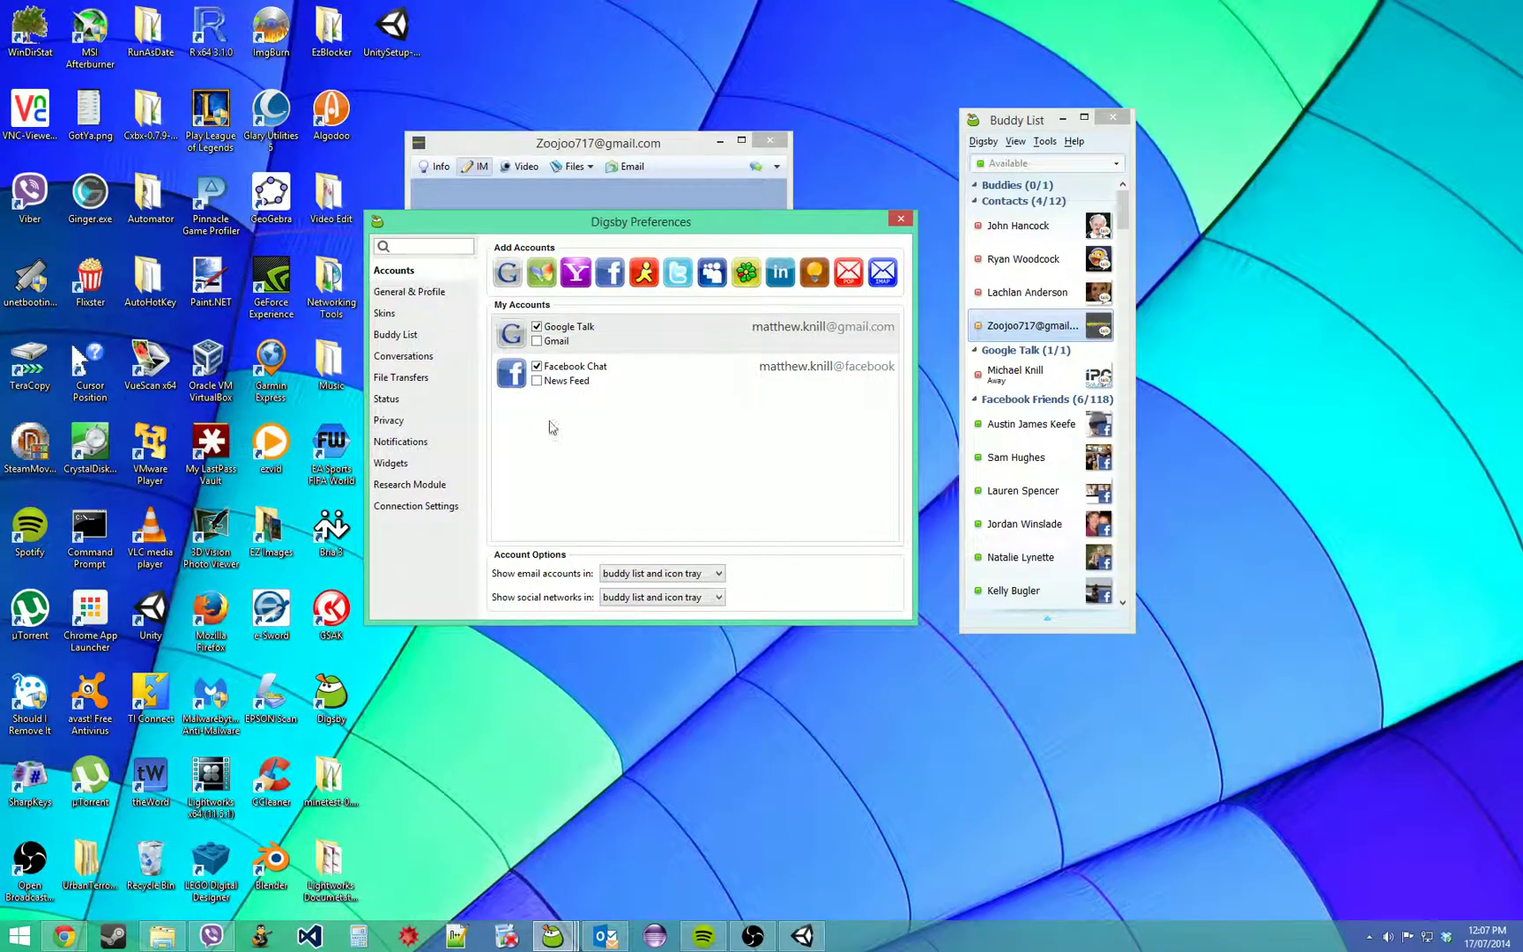
mouse_move(508, 272)
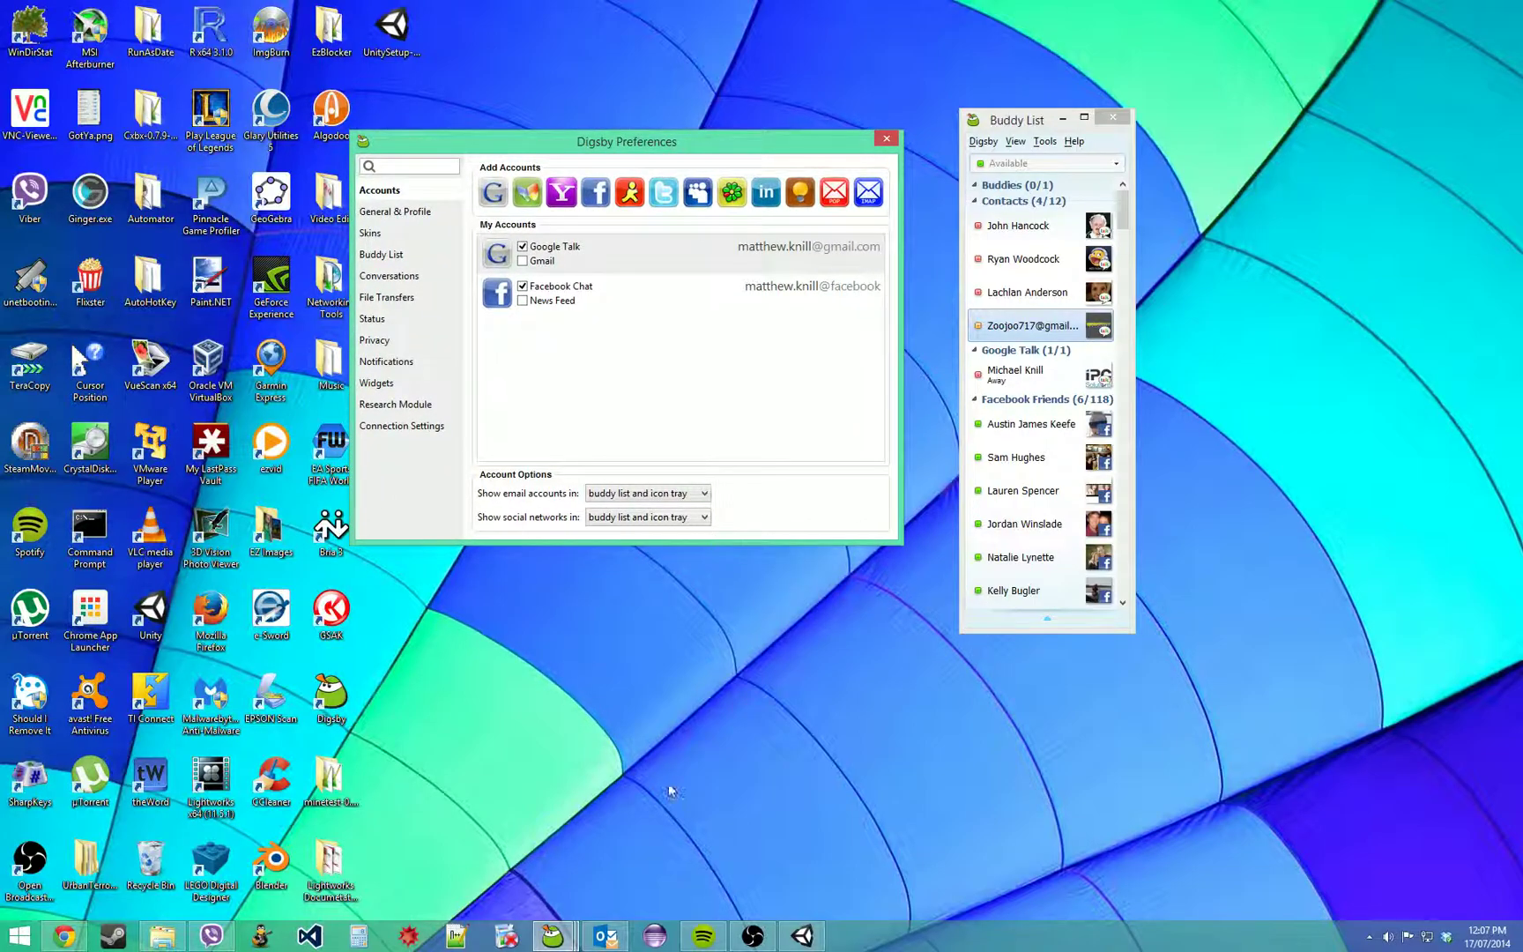
mouse_move(670, 645)
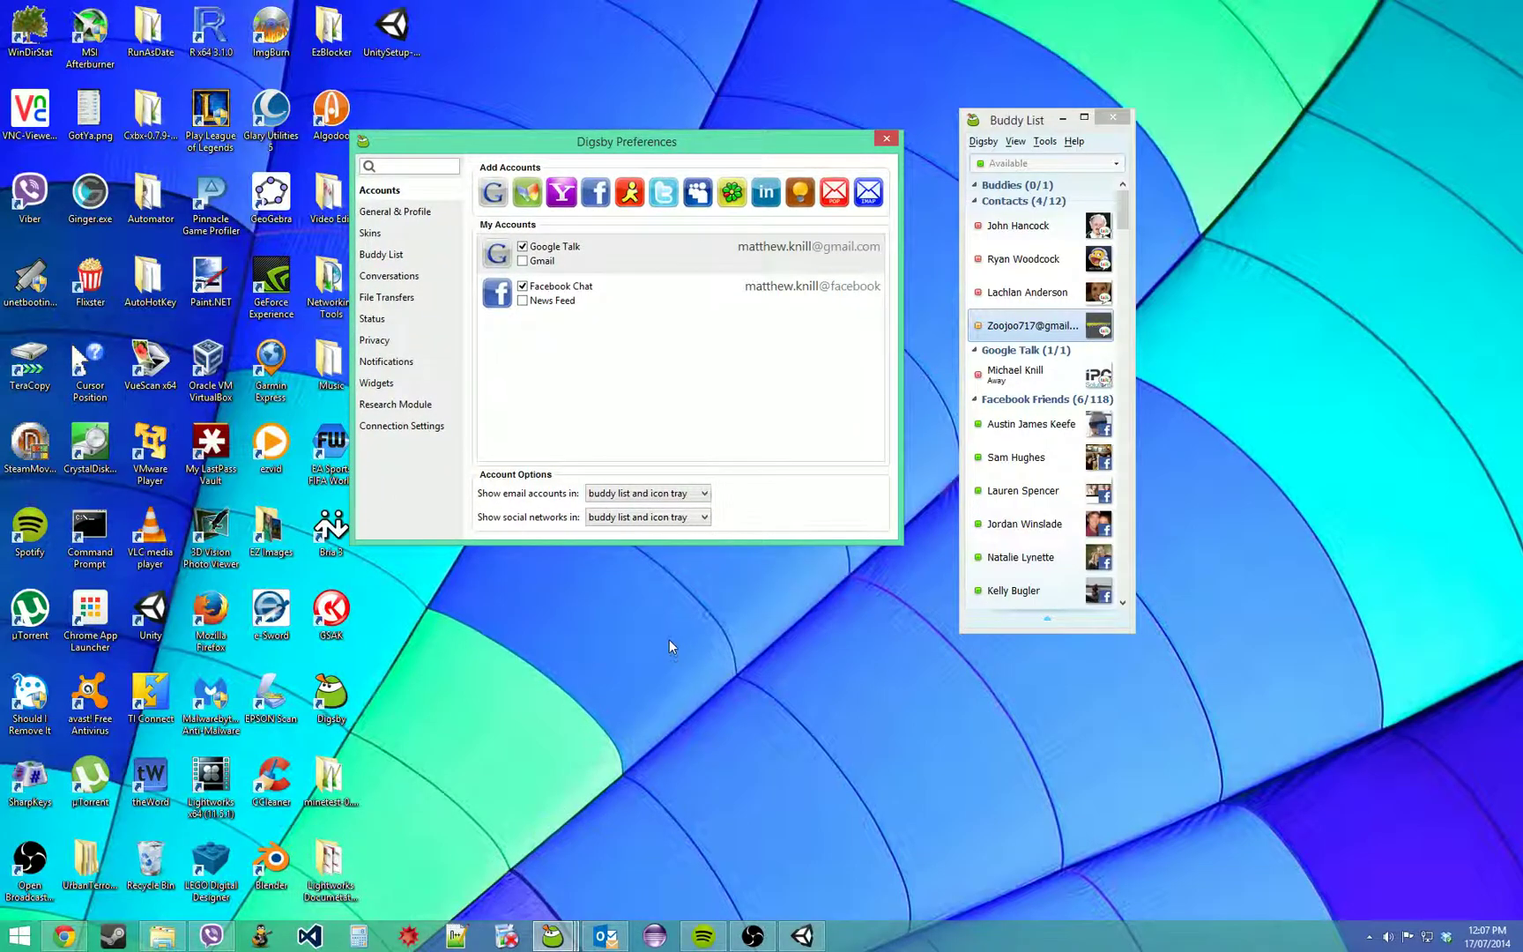
mouse_move(843, 368)
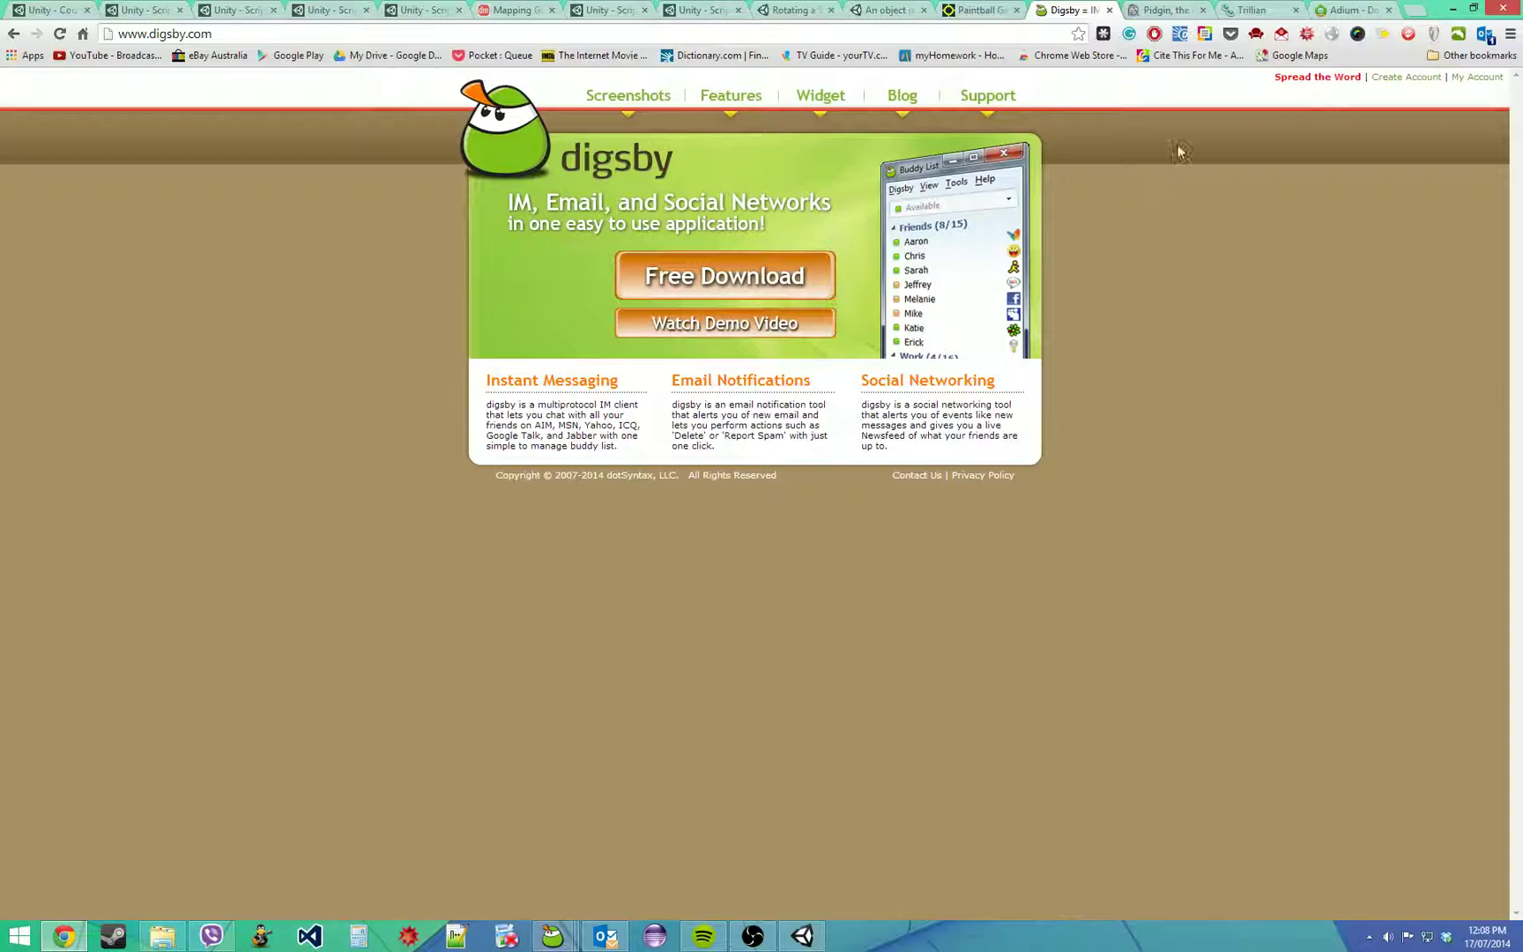
- Switch from the Digsby homepage to the Pidgin homepage in Chrome
left_click(1165, 9)
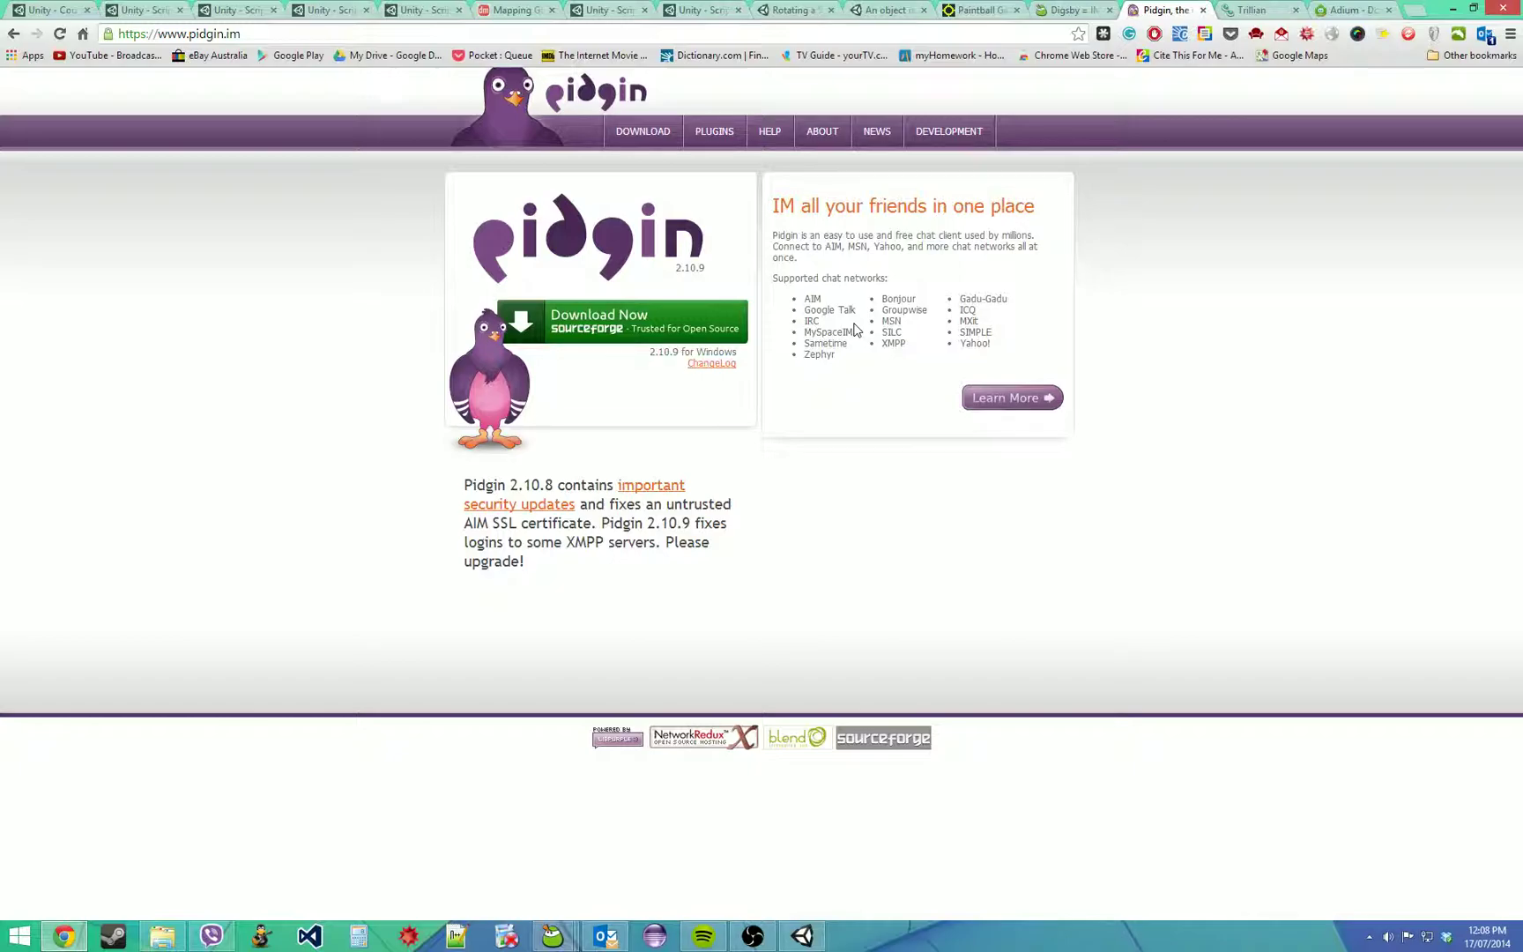
mouse_move(1145, 227)
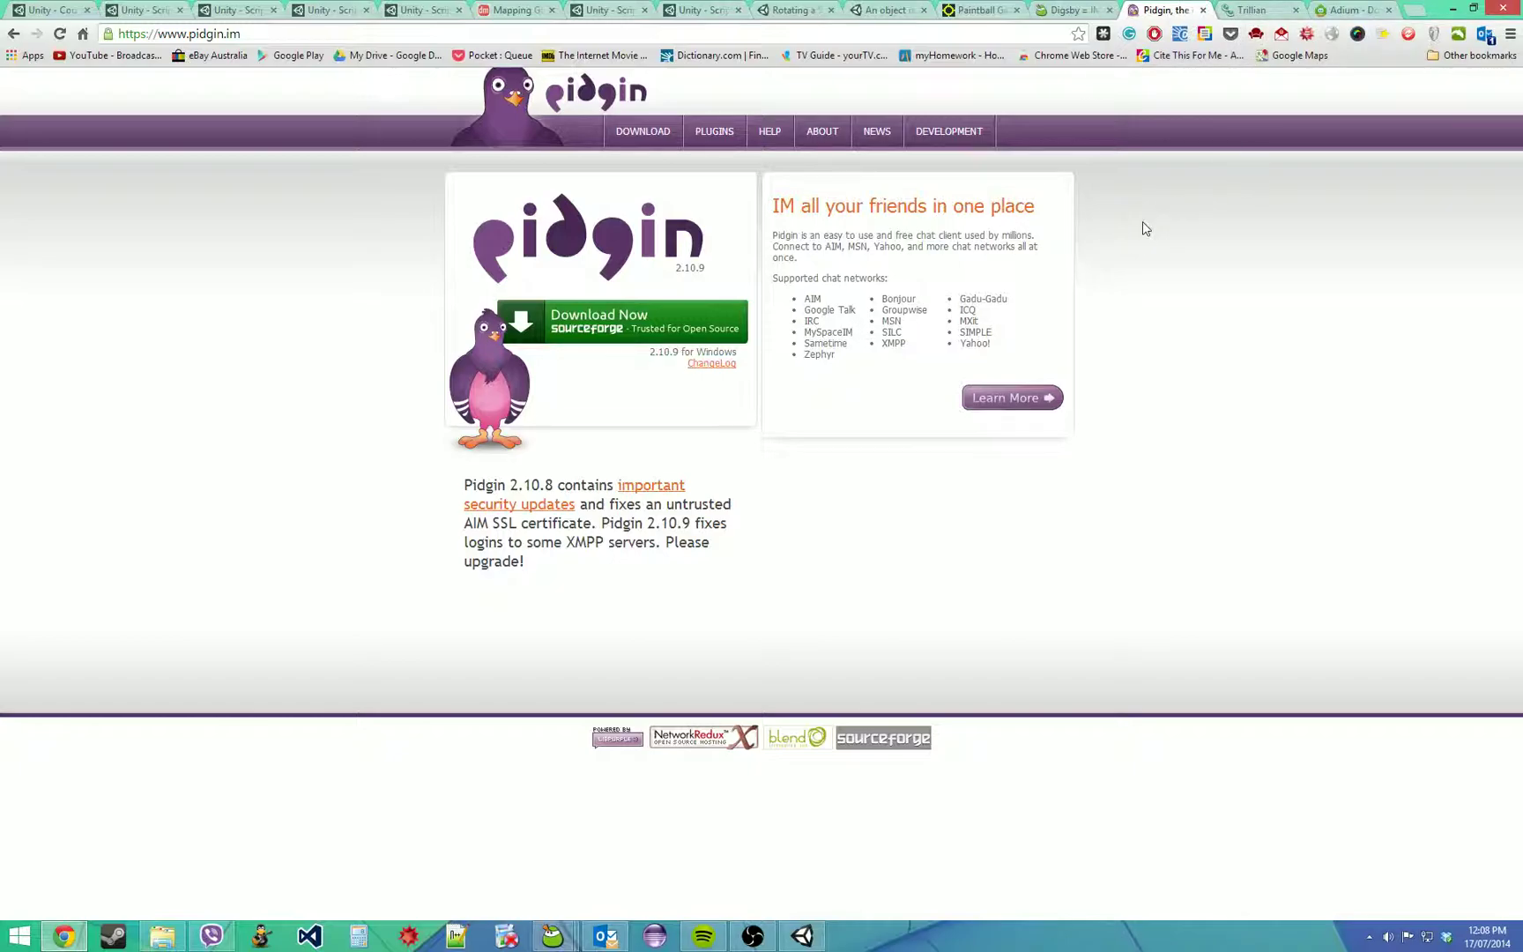
- Look over the Trillian homepage and its Pro and Lifetime pricing page
left_click(1253, 11)
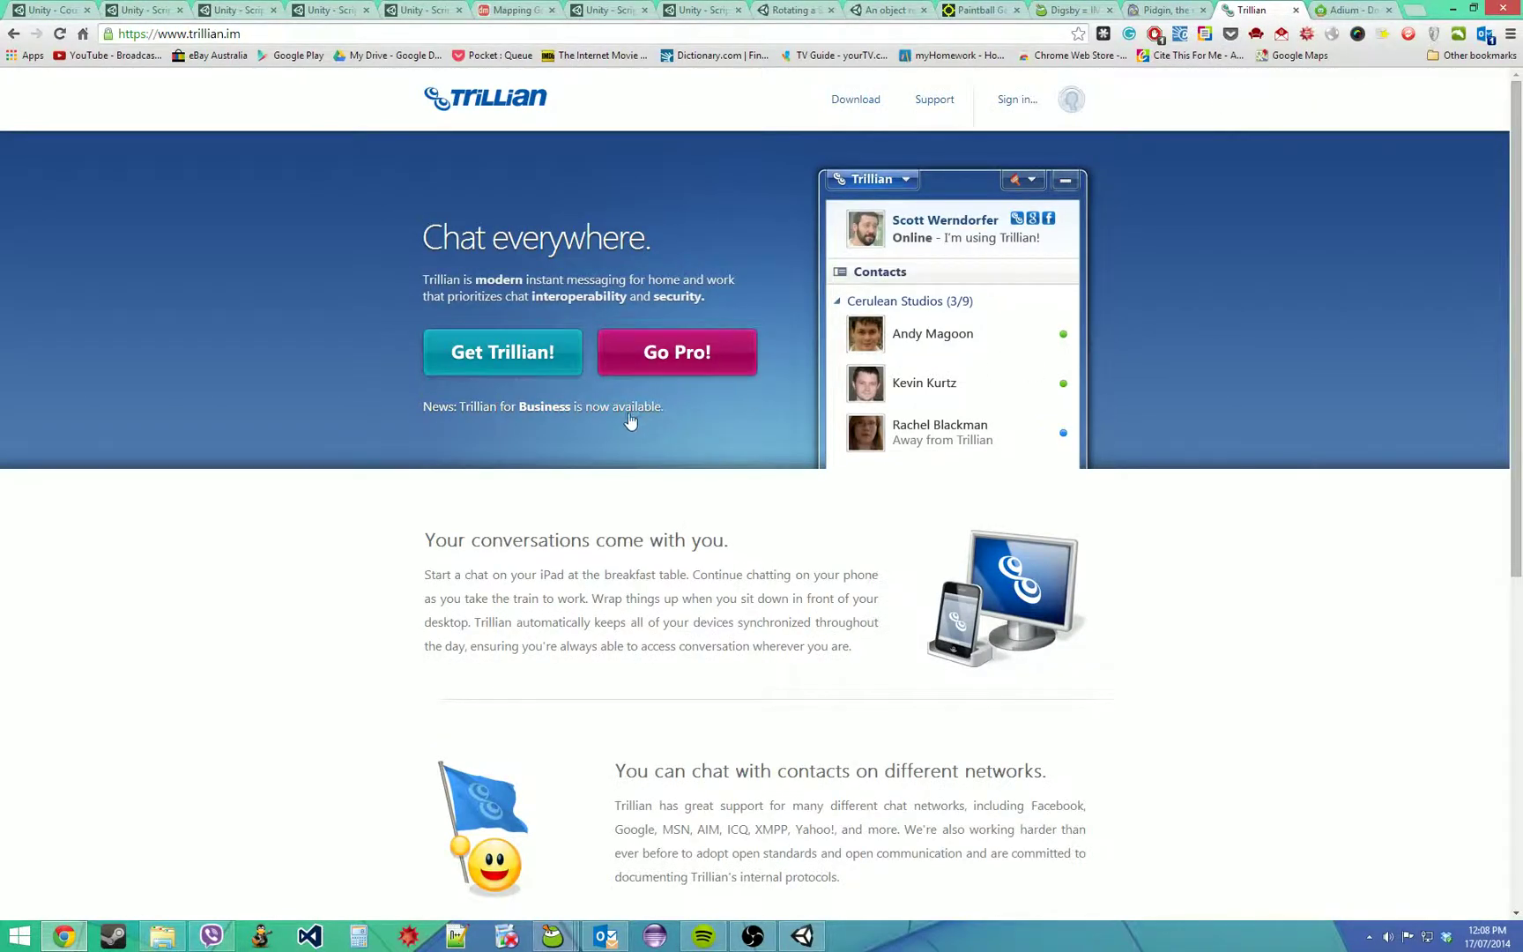
mouse_move(450, 511)
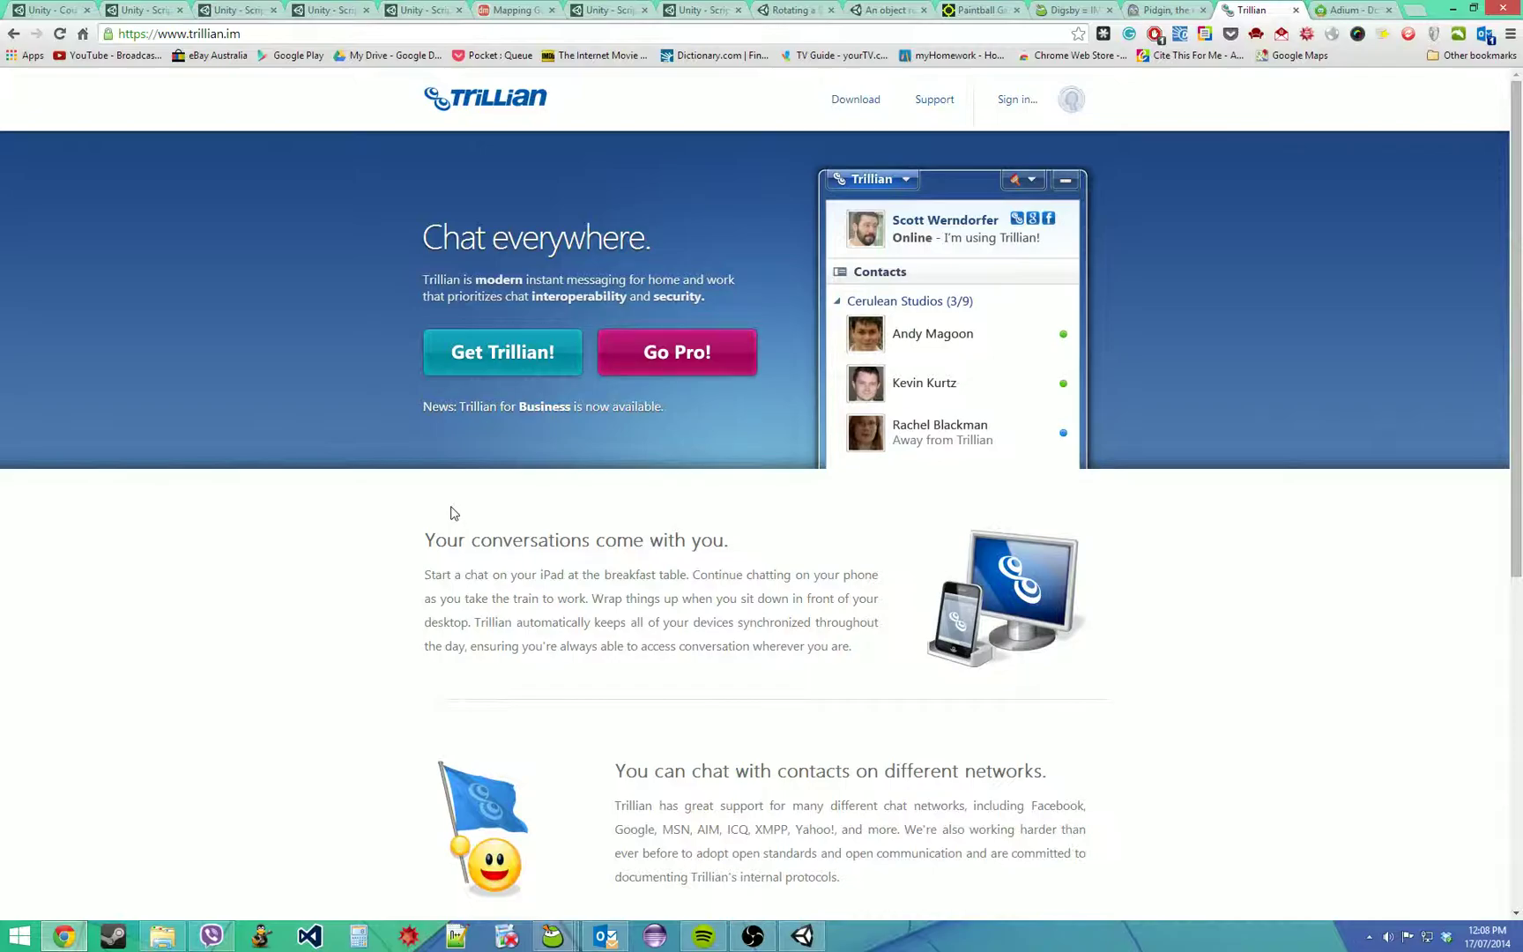
scroll("down", 3)
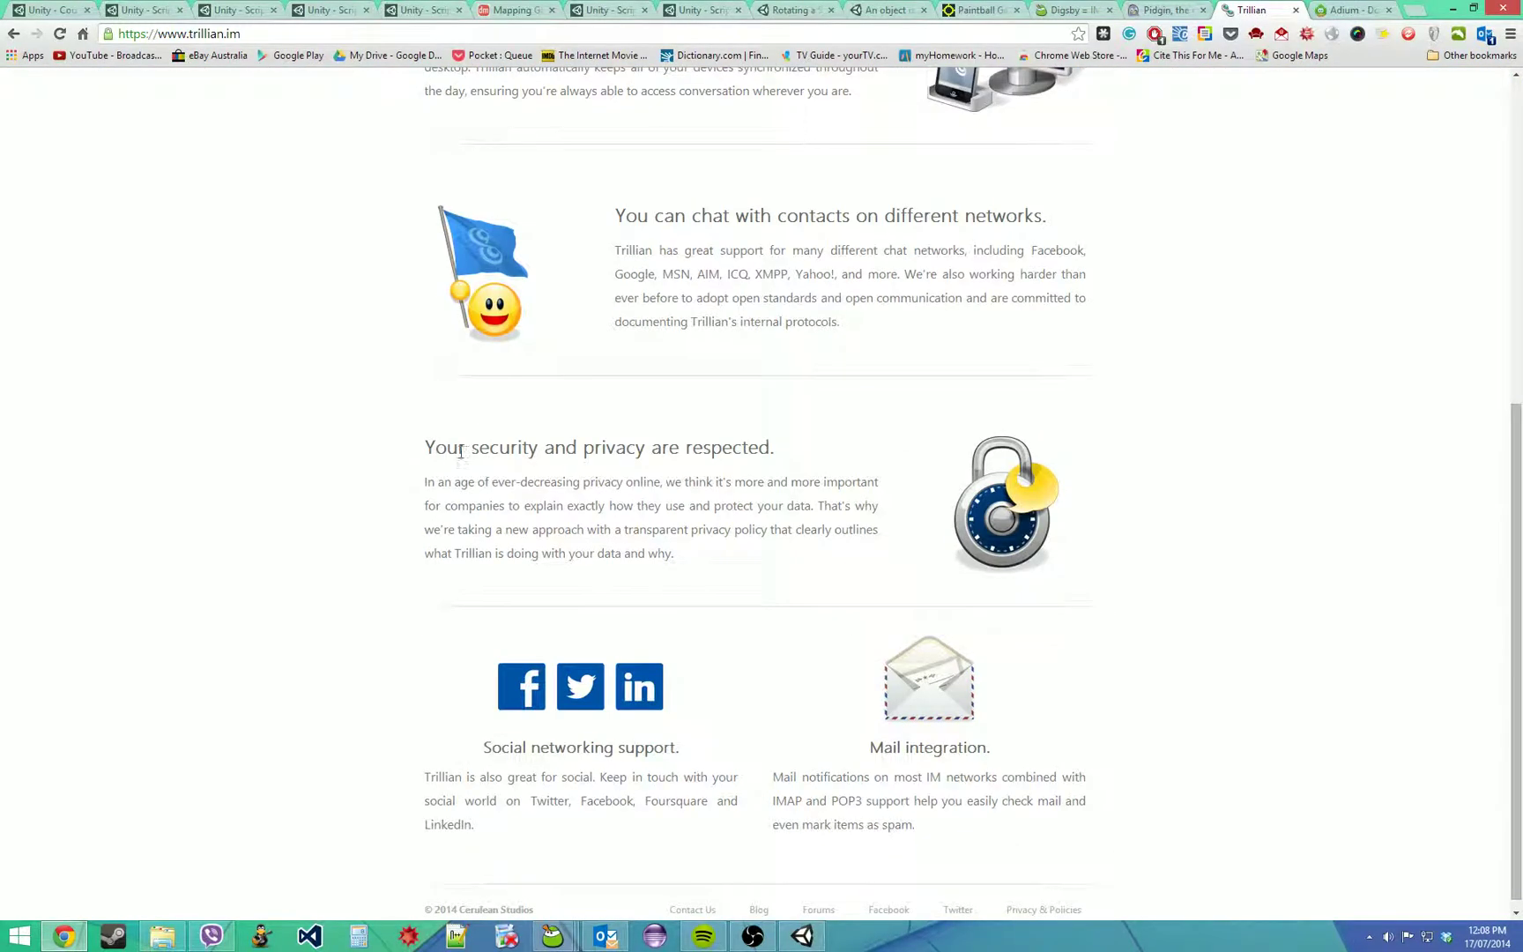
scroll("up", 3)
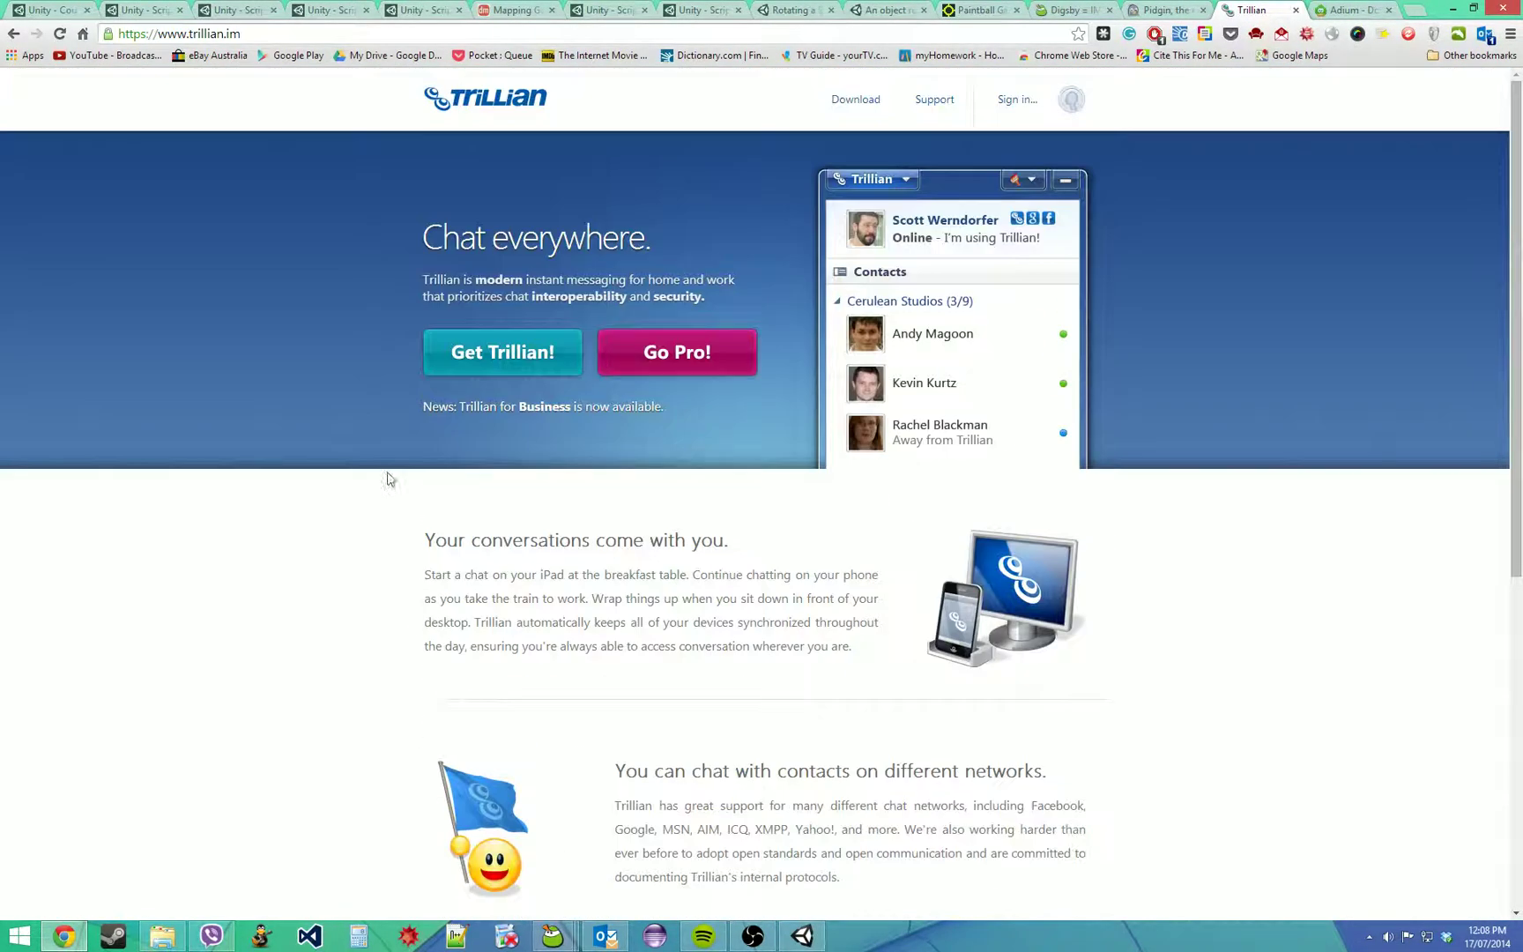
mouse_move(328, 451)
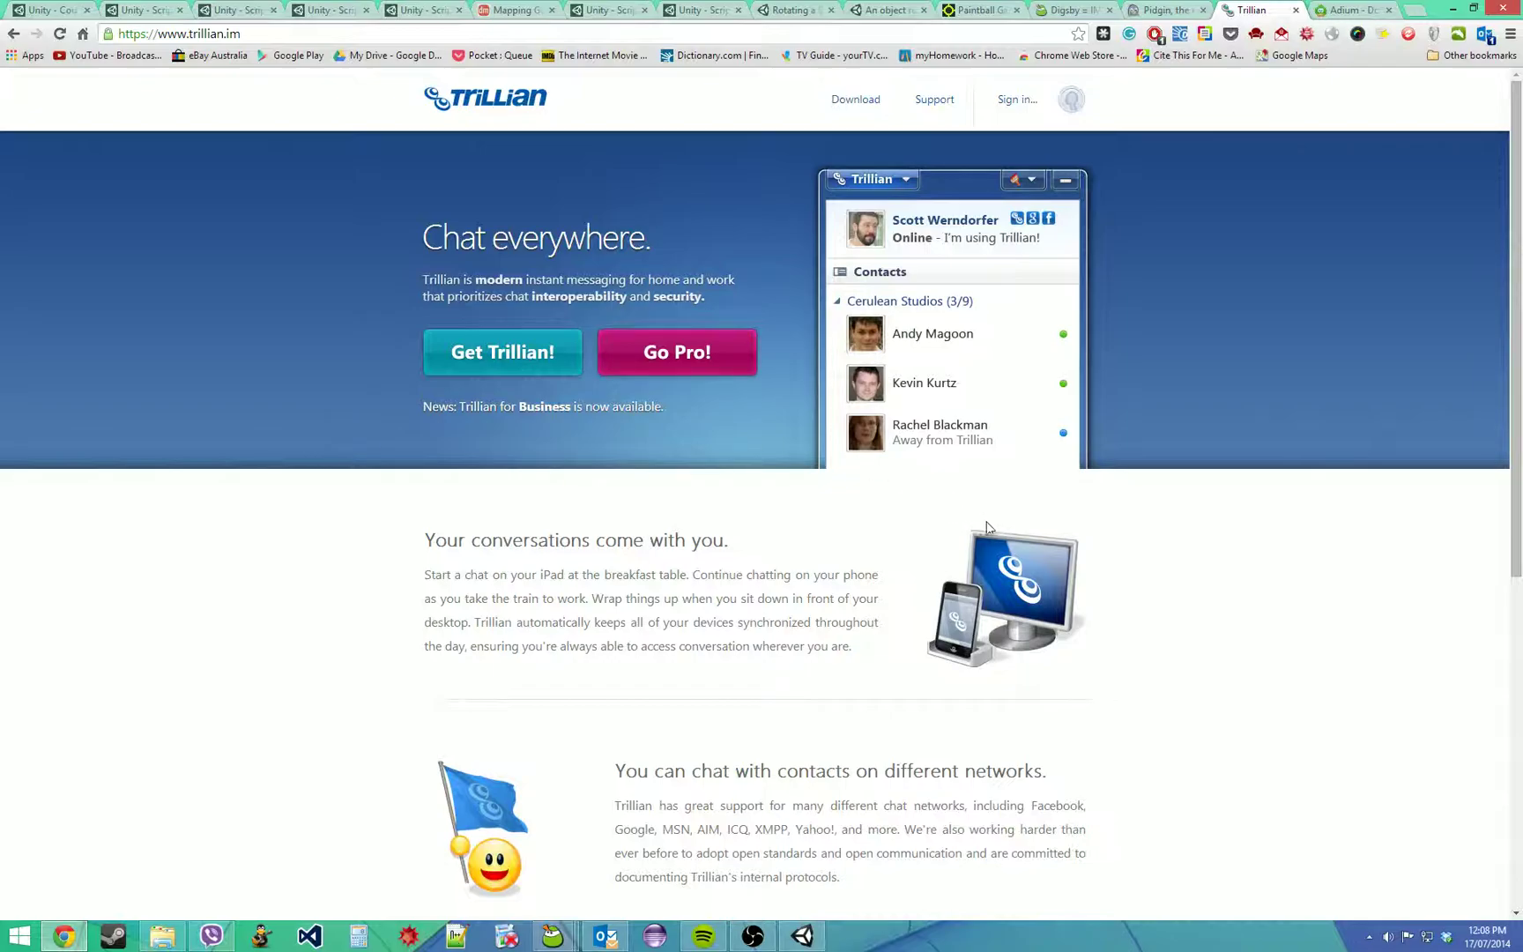
mouse_move(1119, 476)
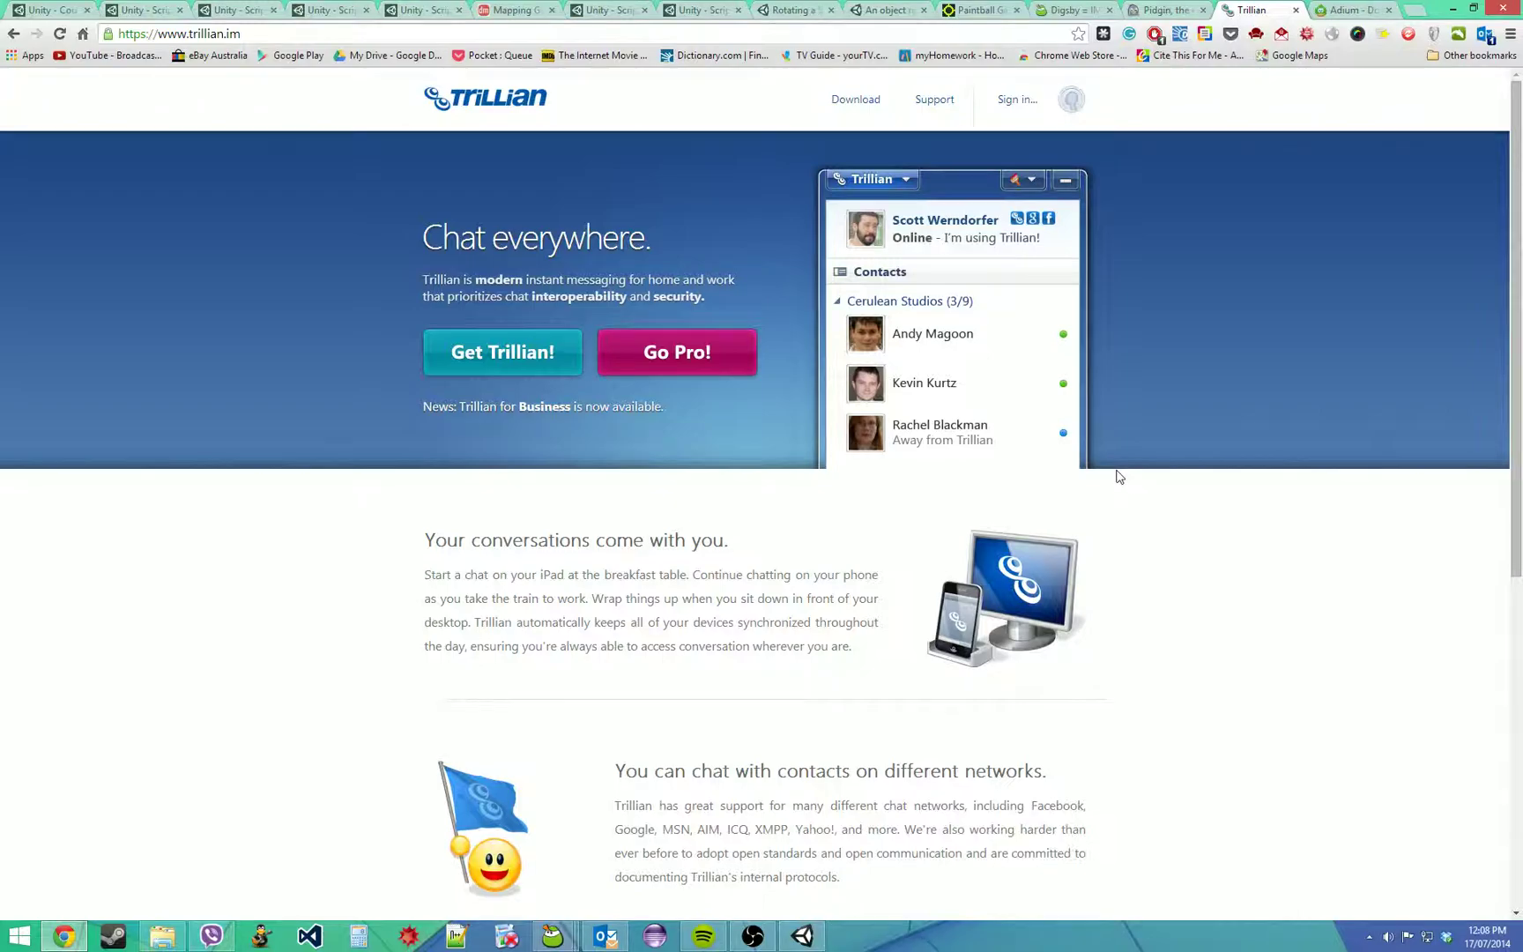
mouse_move(1108, 471)
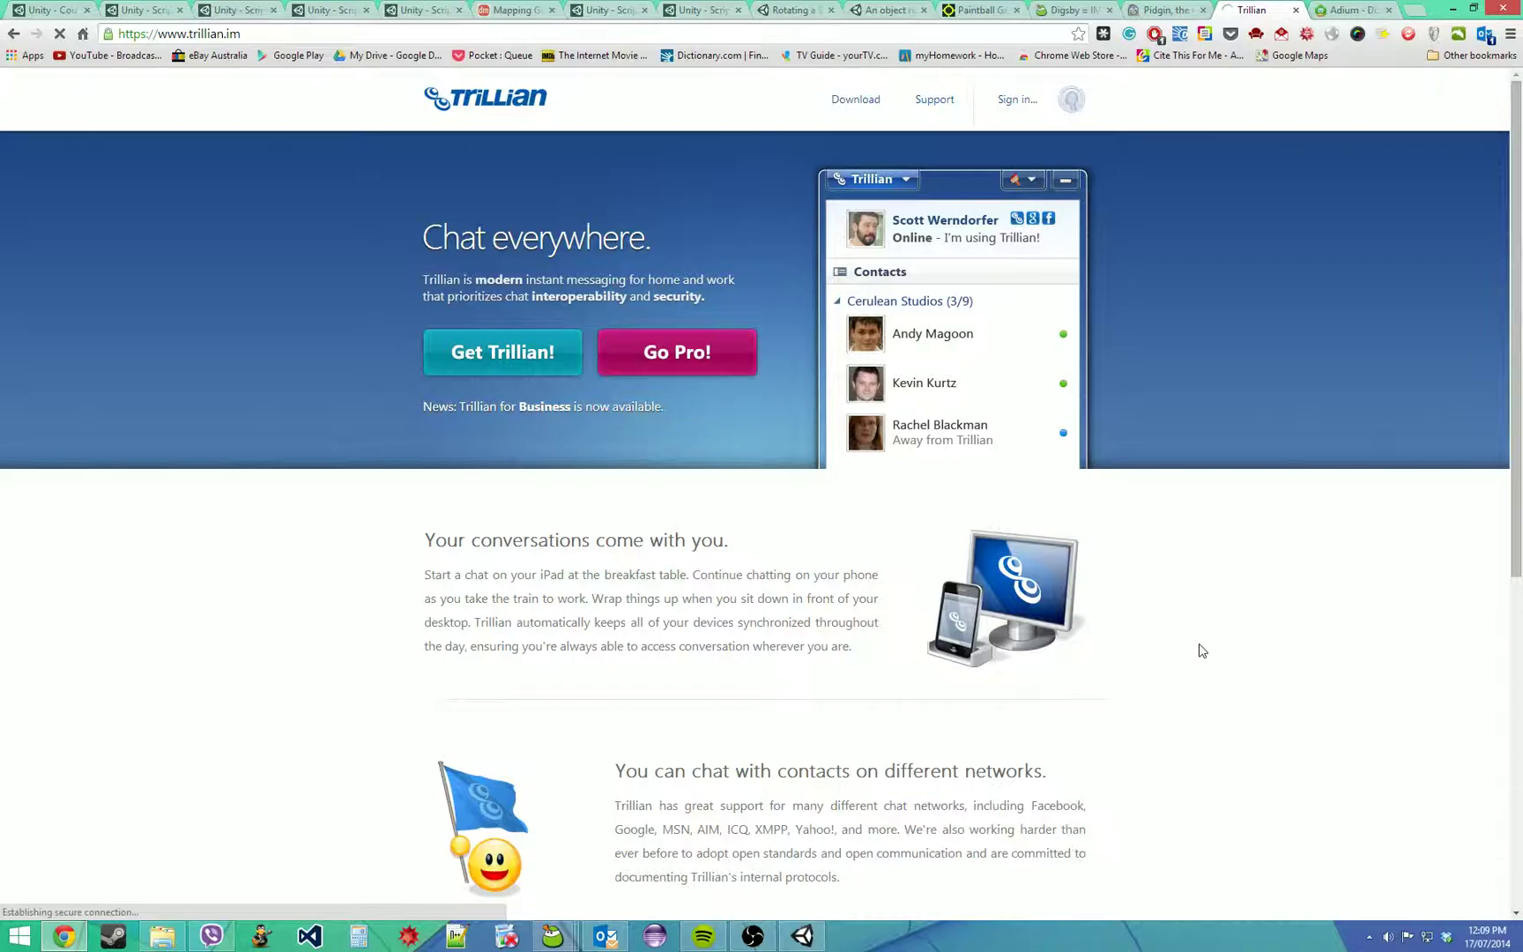
left_click(676, 350)
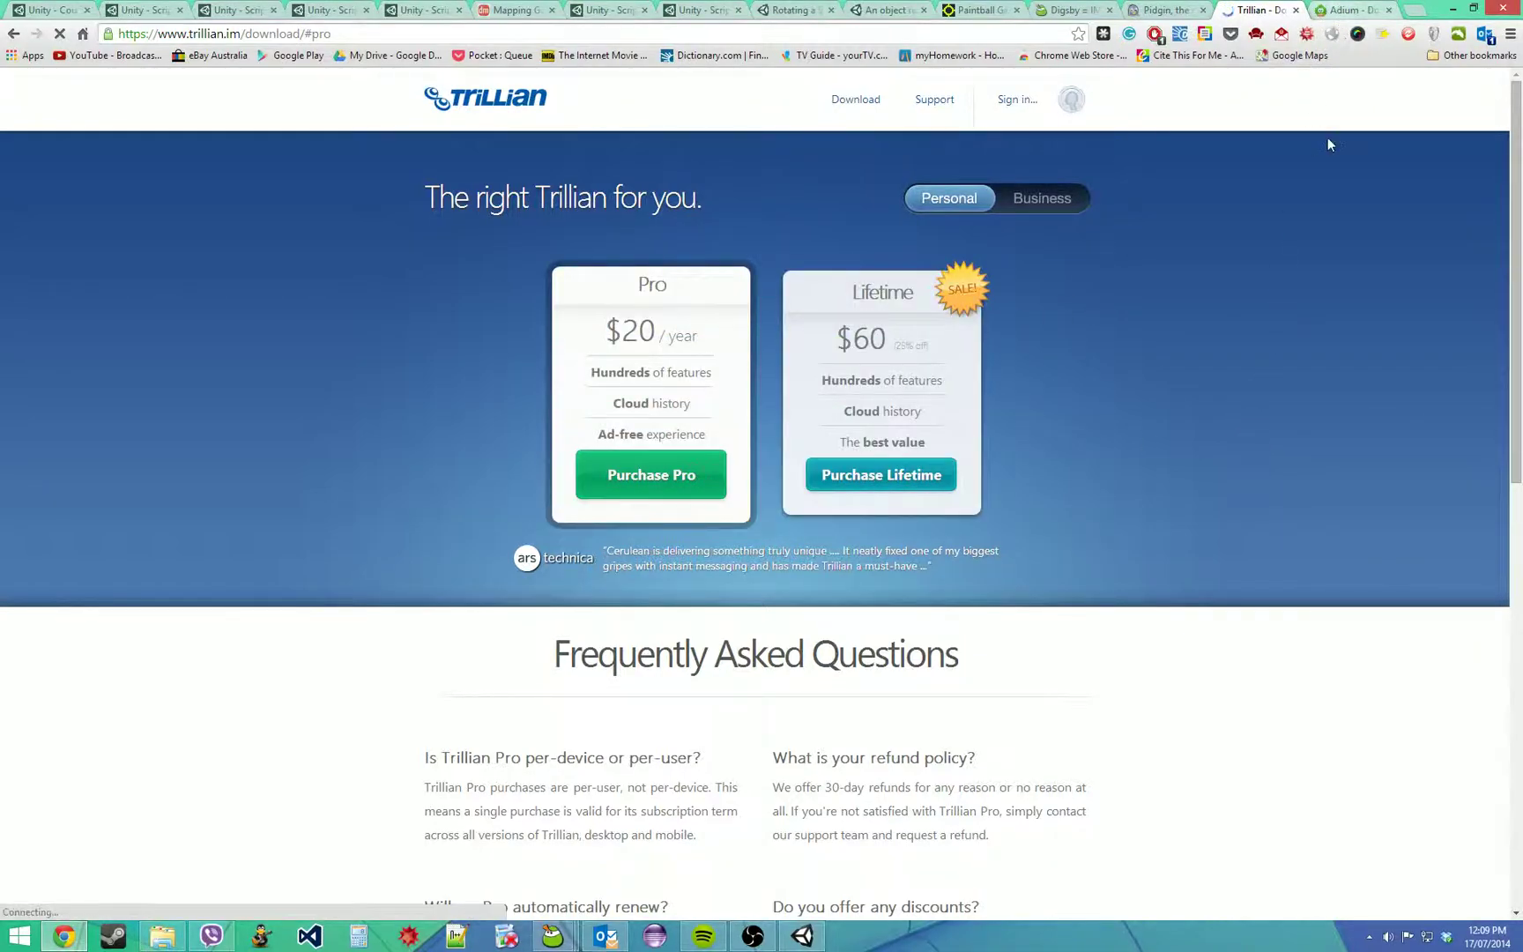
- Glance back at Pidgin and Trillian pricing, then move on to the Adium homepage
left_click(1160, 10)
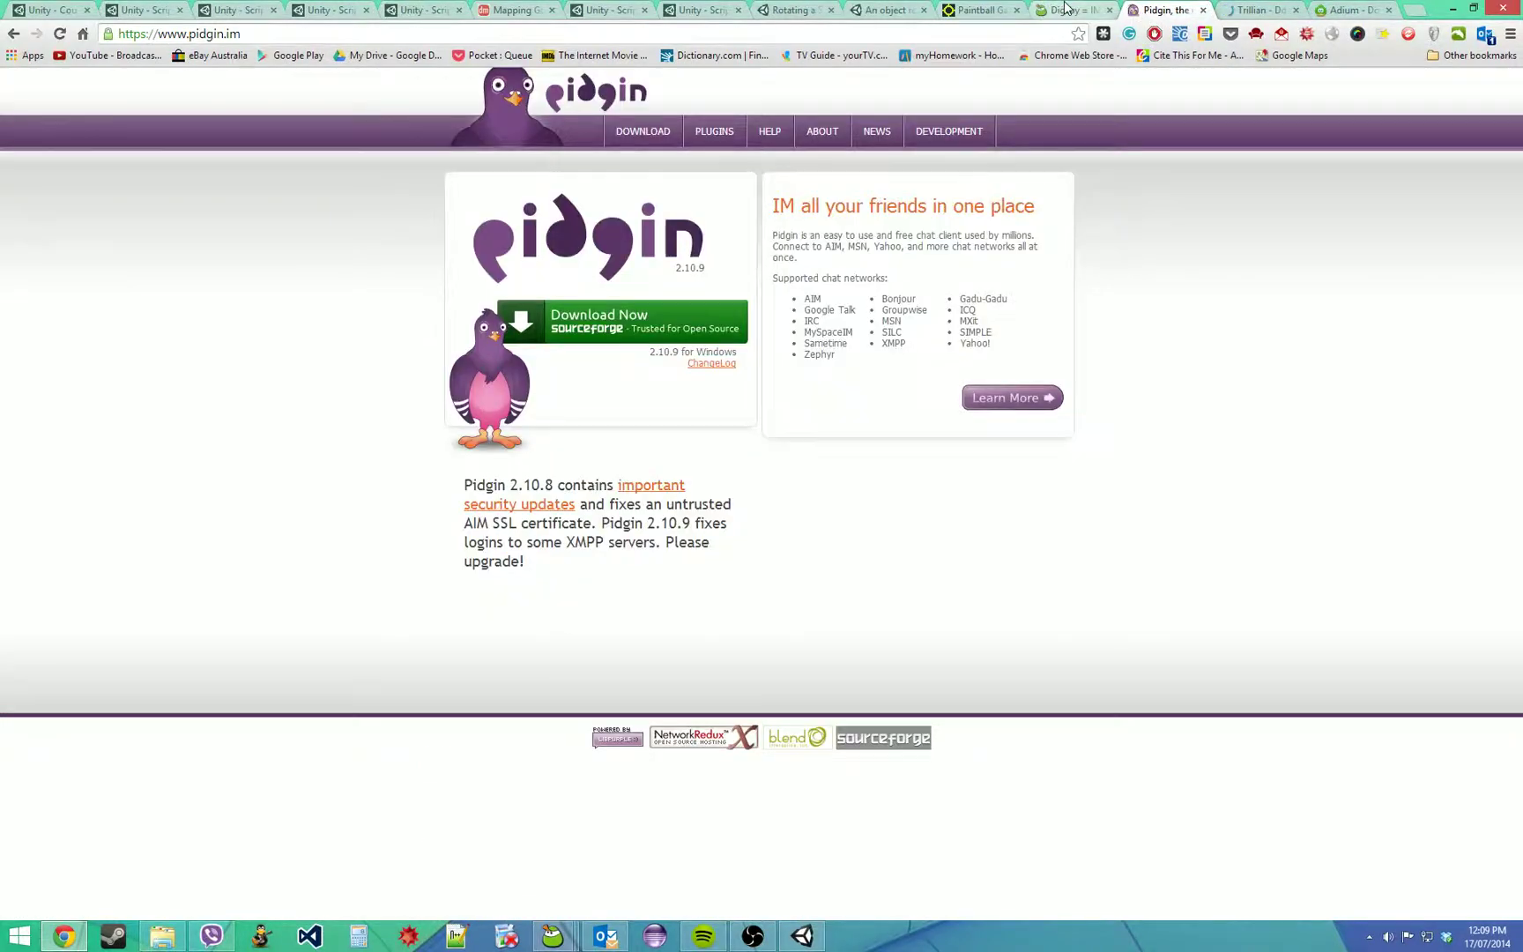
left_click(1259, 10)
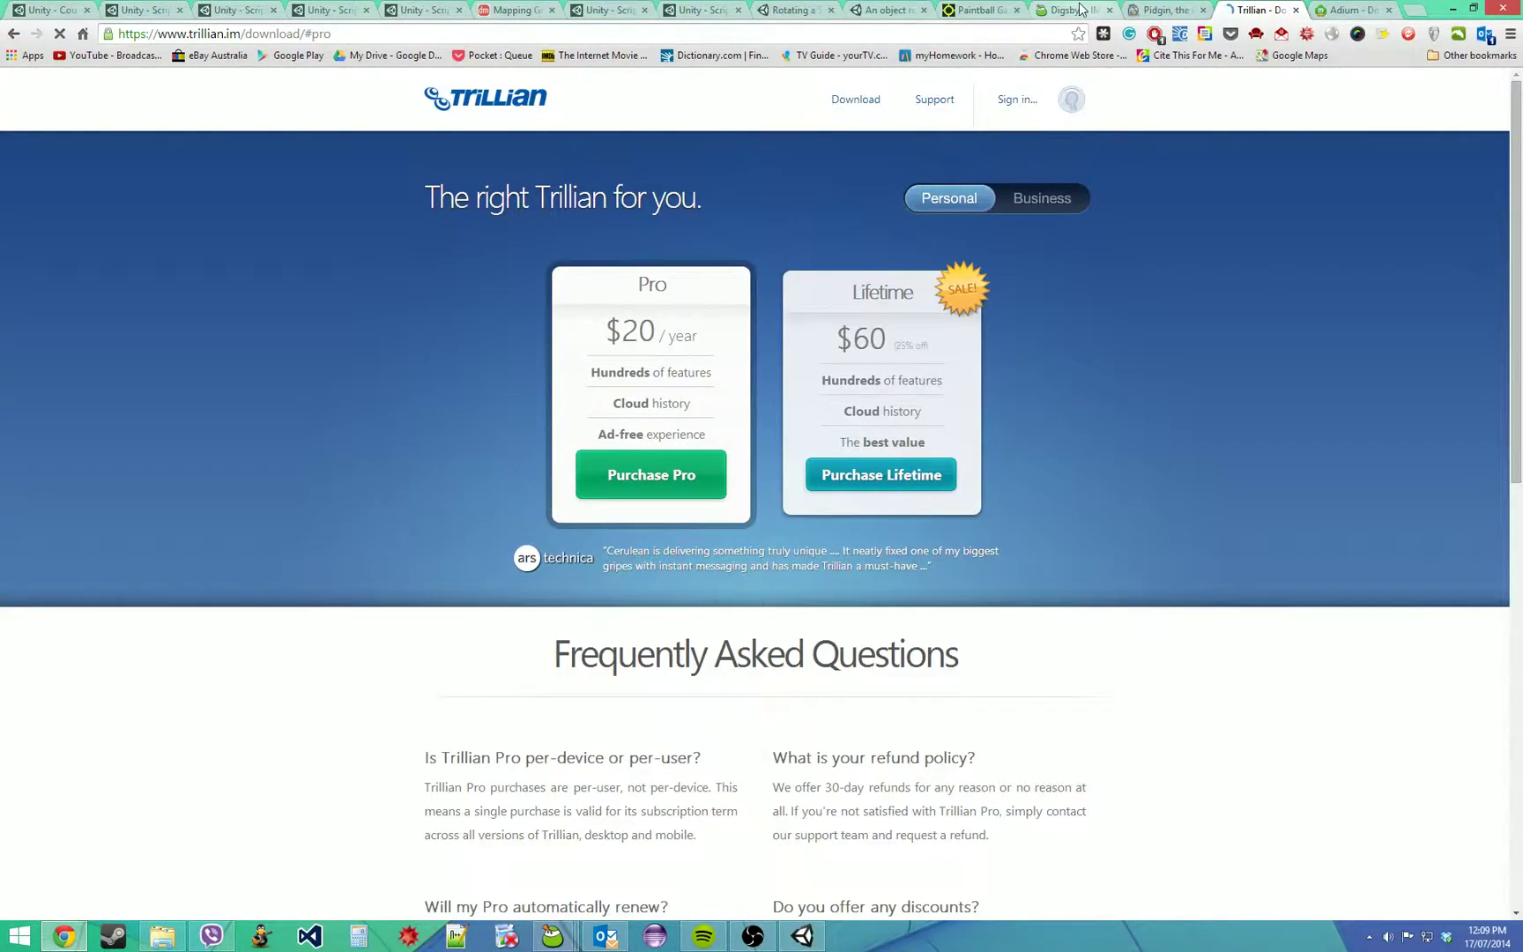
left_click(1068, 9)
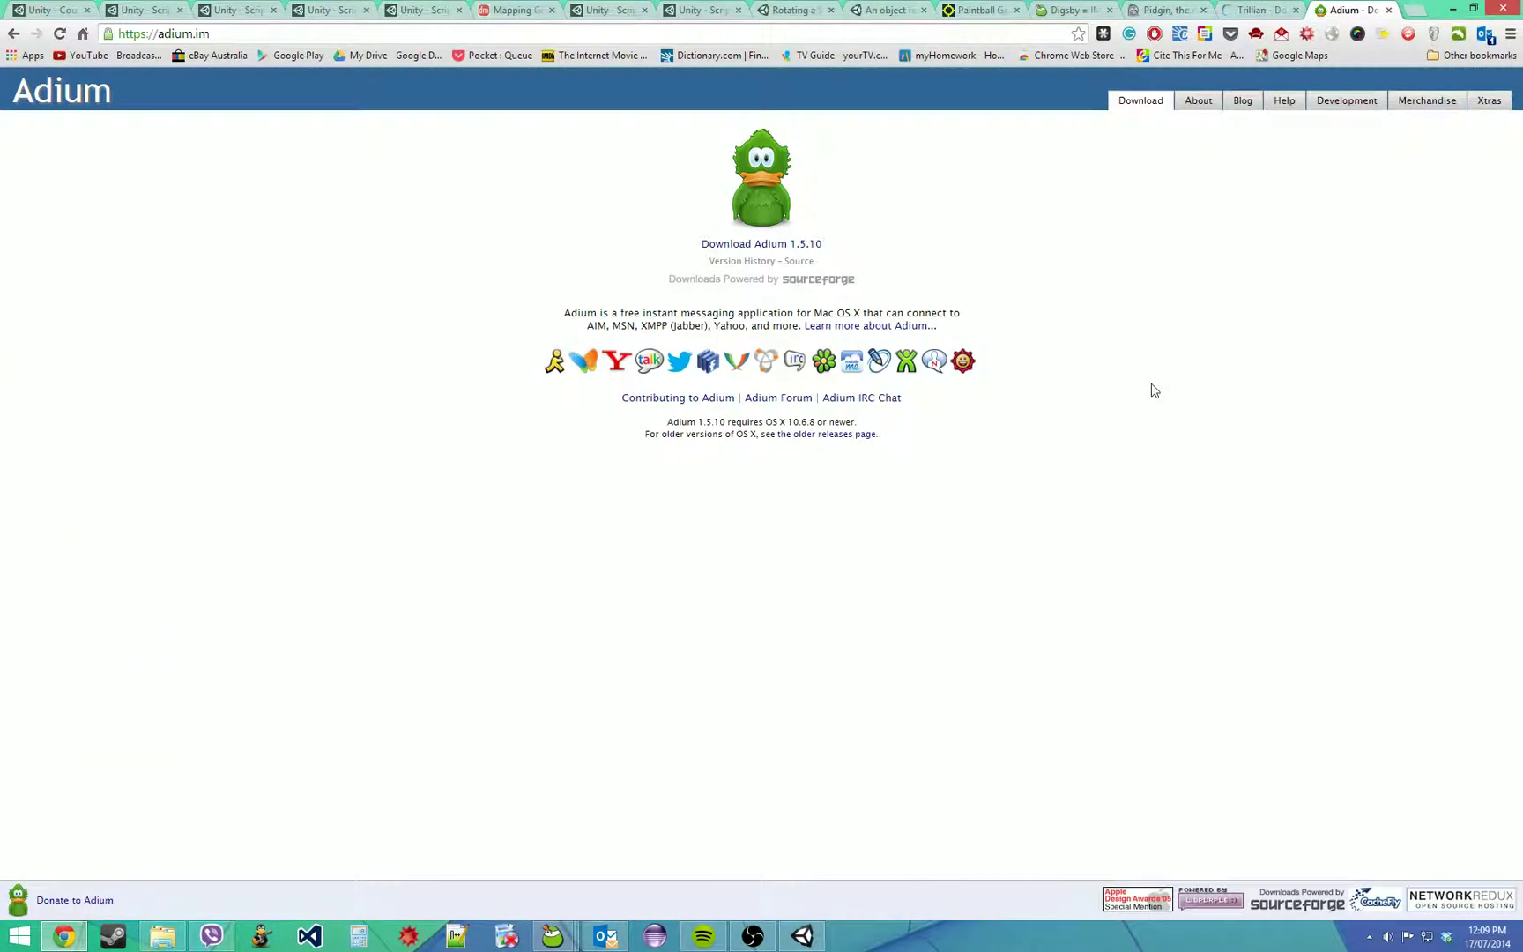
mouse_move(540, 368)
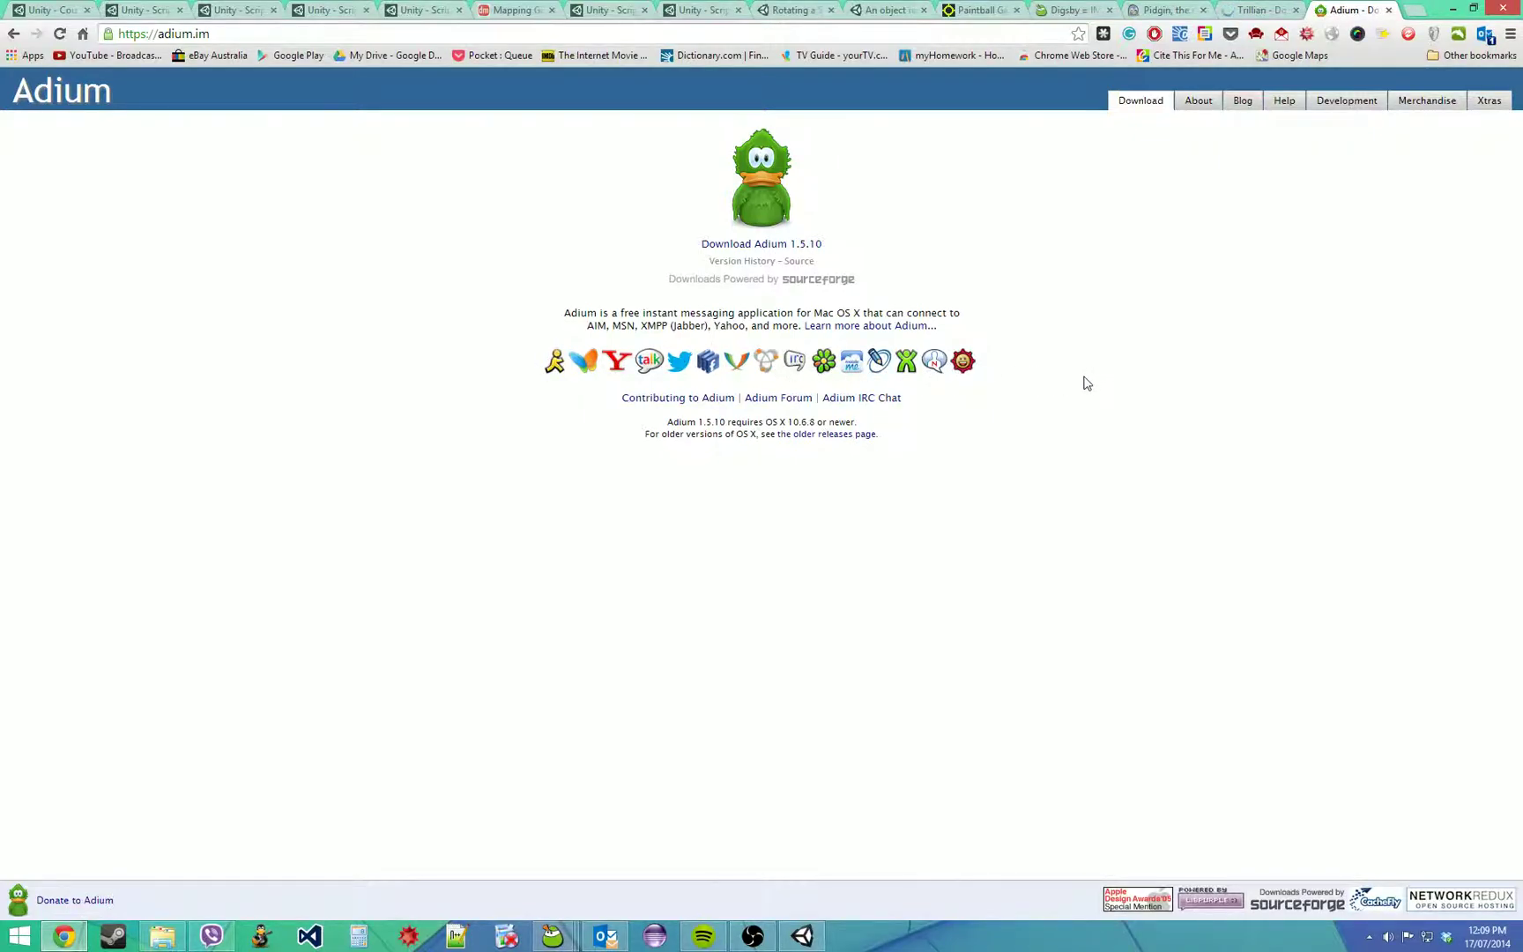
mouse_move(1010, 384)
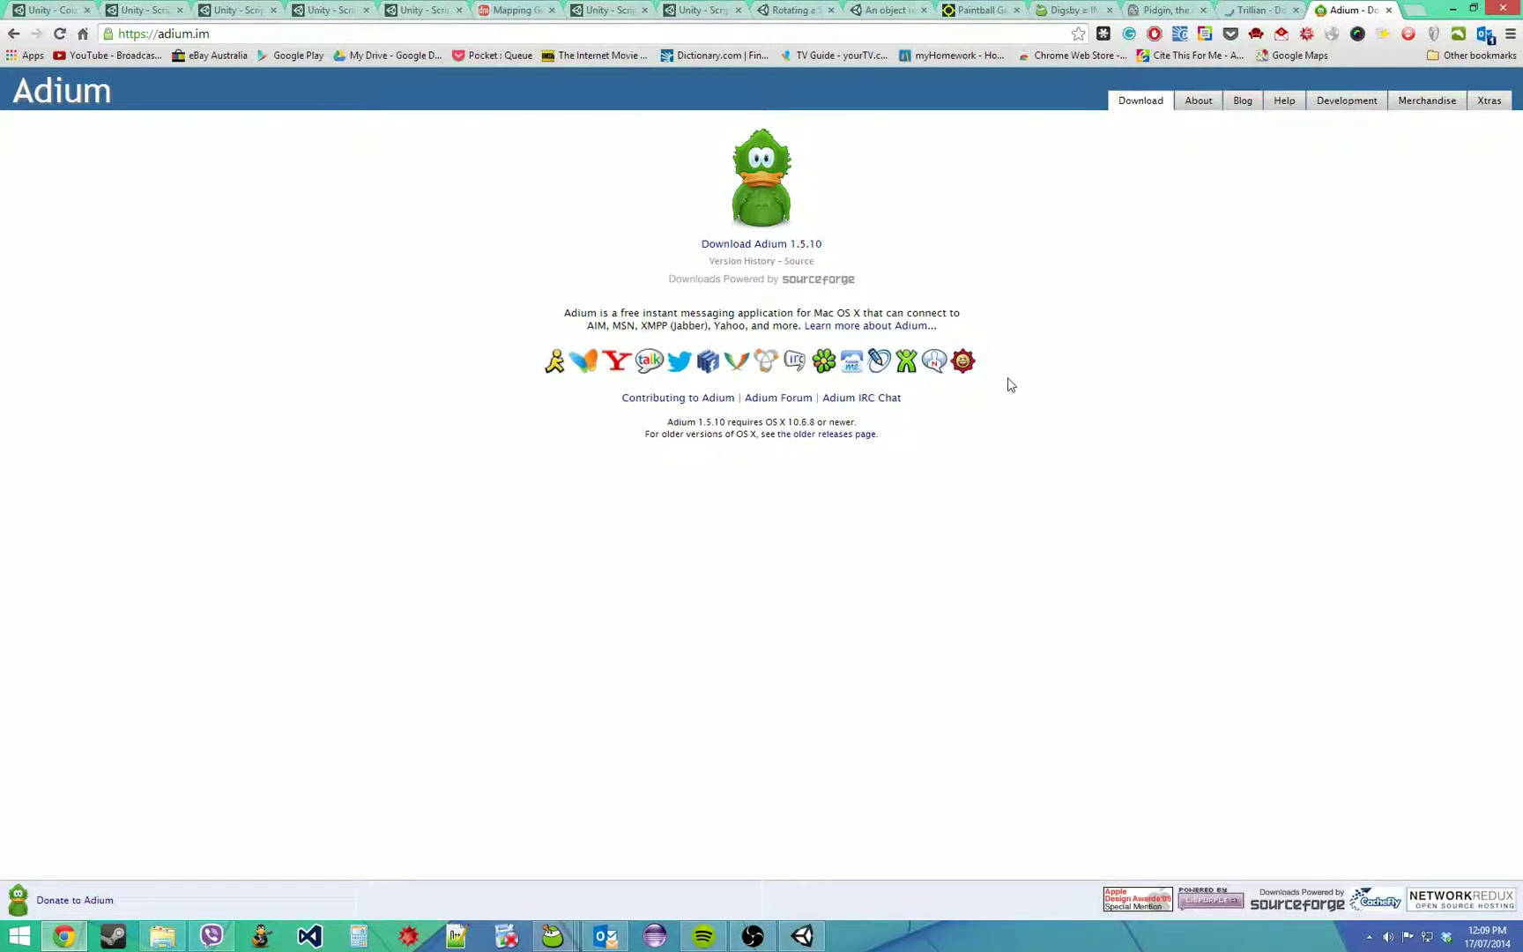
mouse_move(1022, 391)
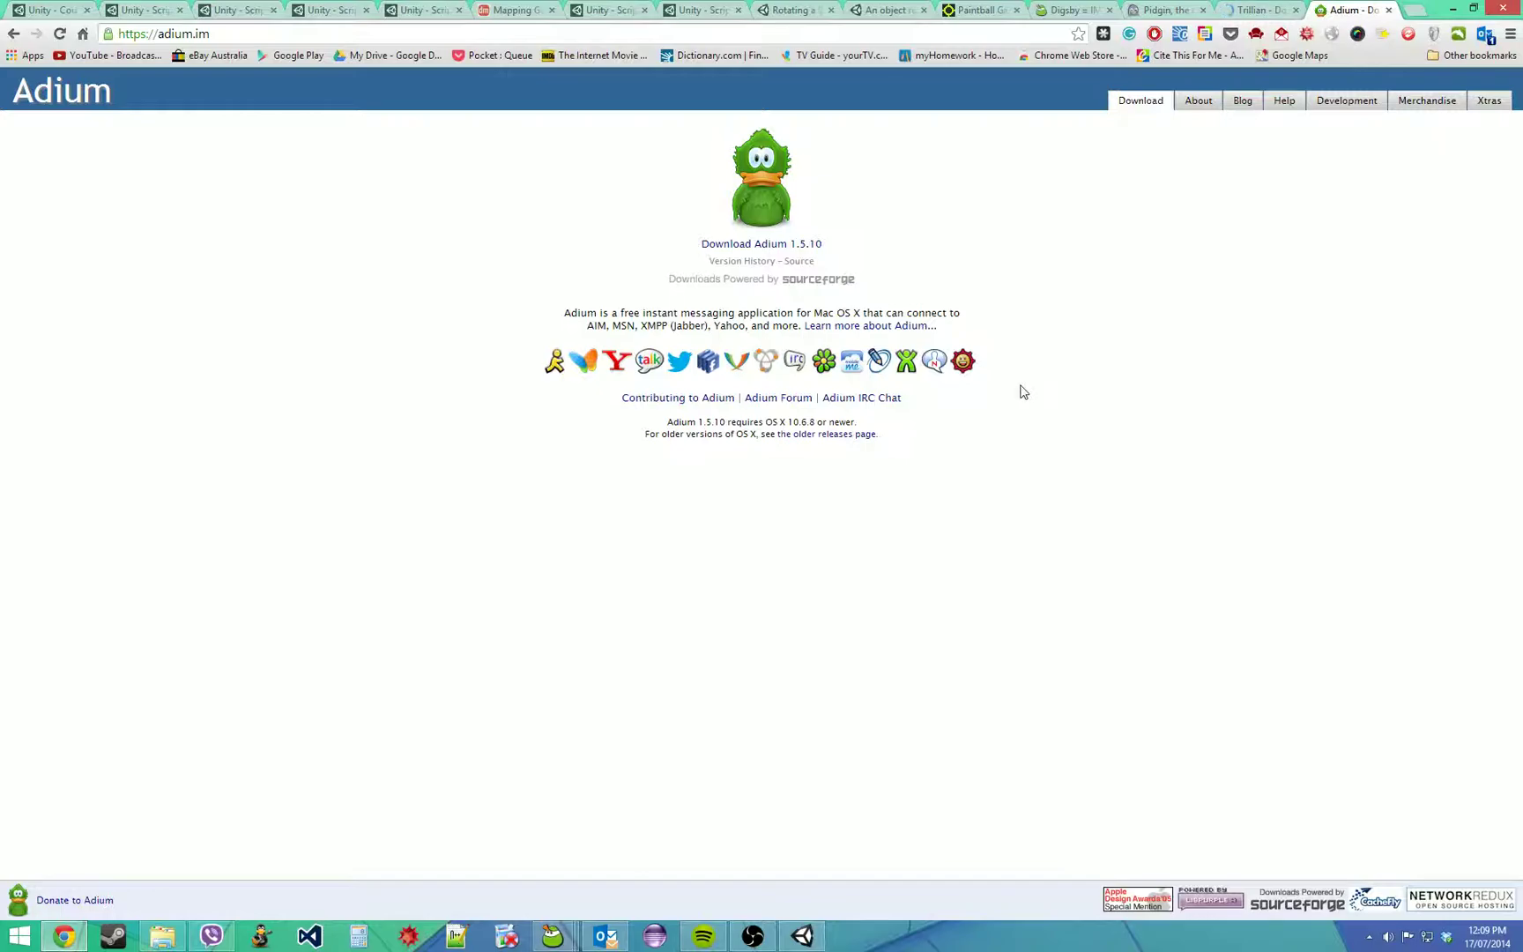
mouse_move(844, 474)
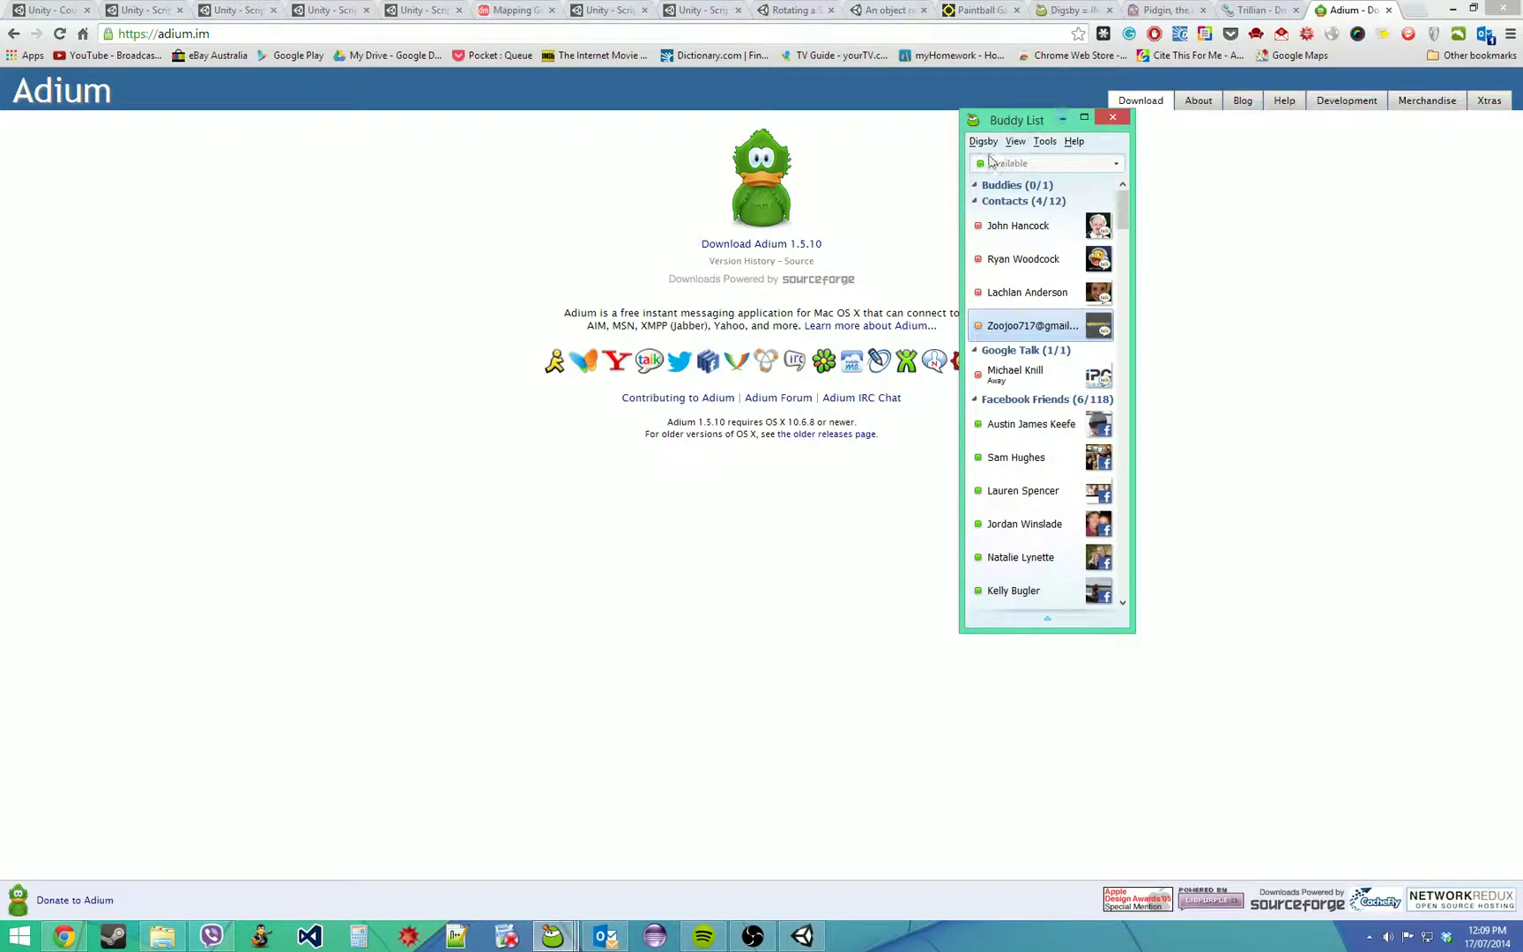
left_click(1111, 118)
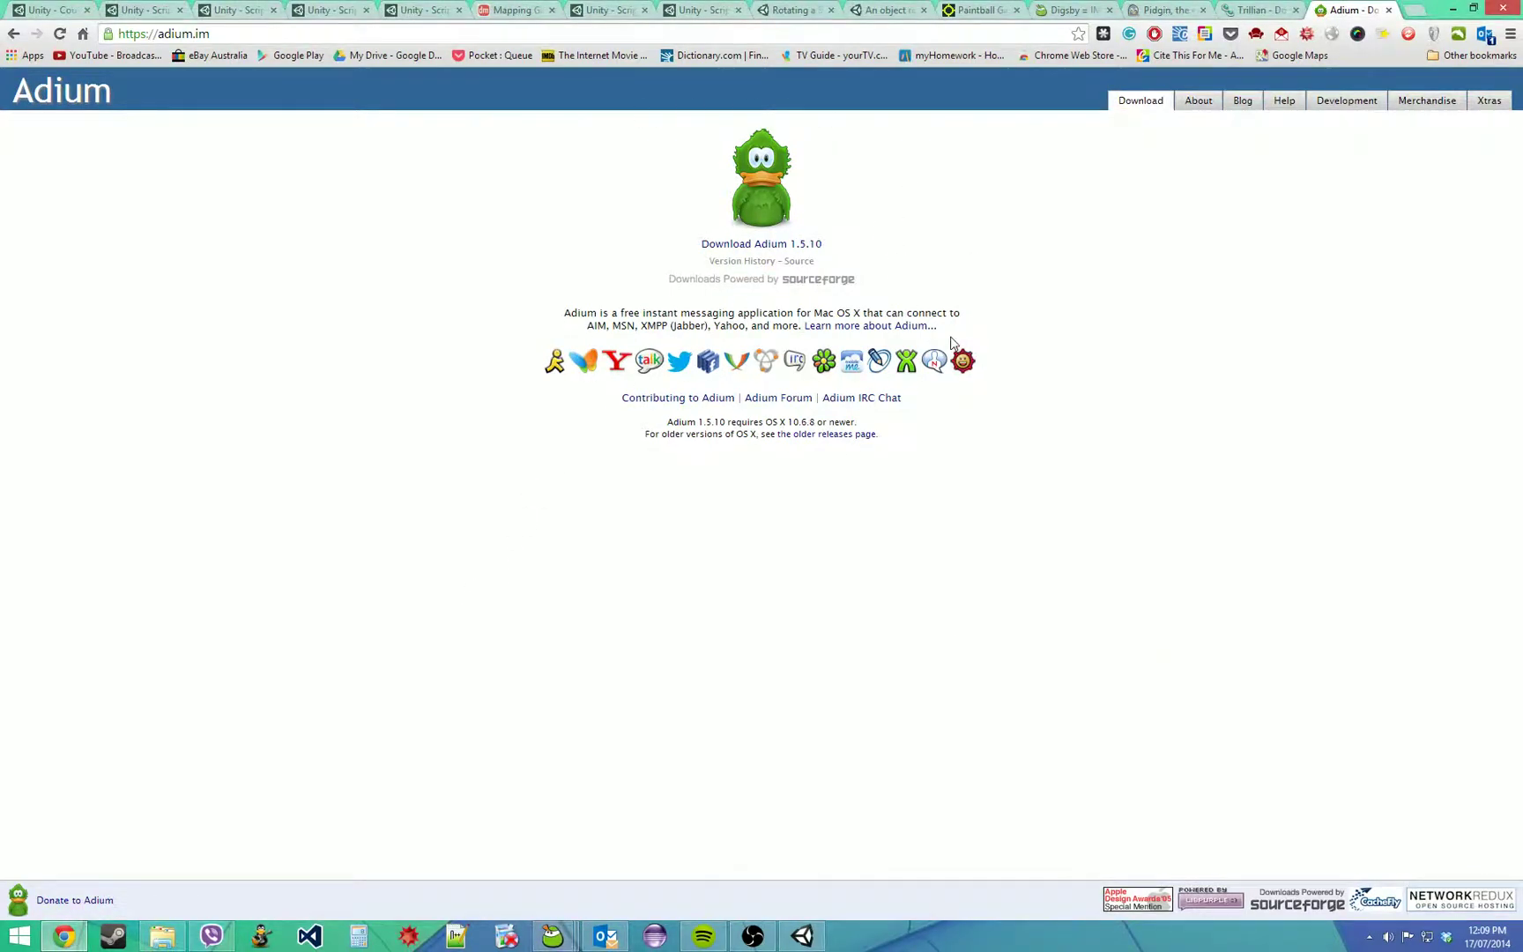